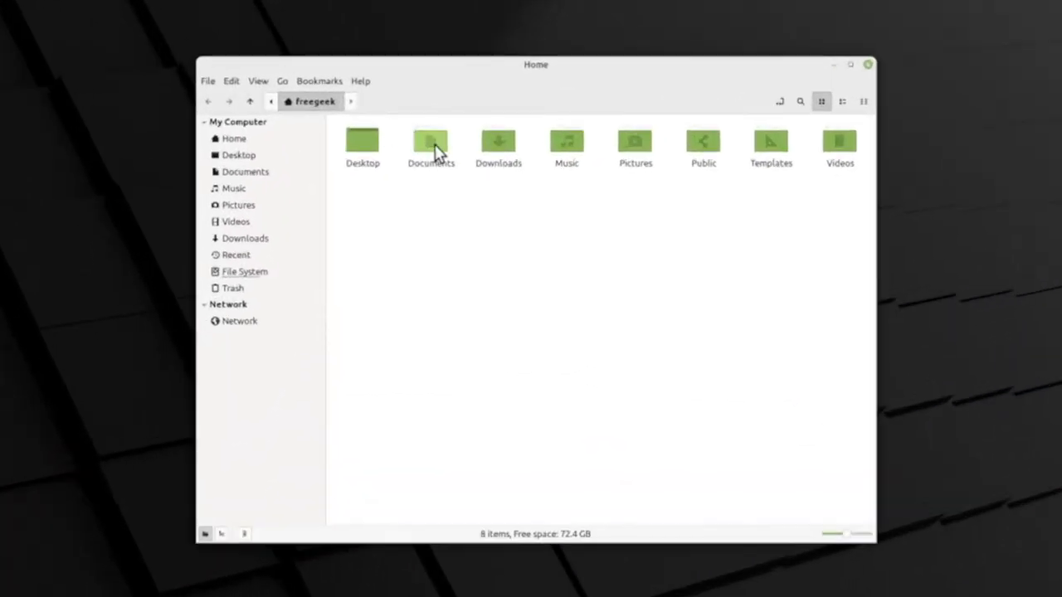
- Open Cool Presentation MSOffice.pptx from the Documents folder in LibreOffice Impress
{"action": "double_click", "coordinate": [431, 139]}
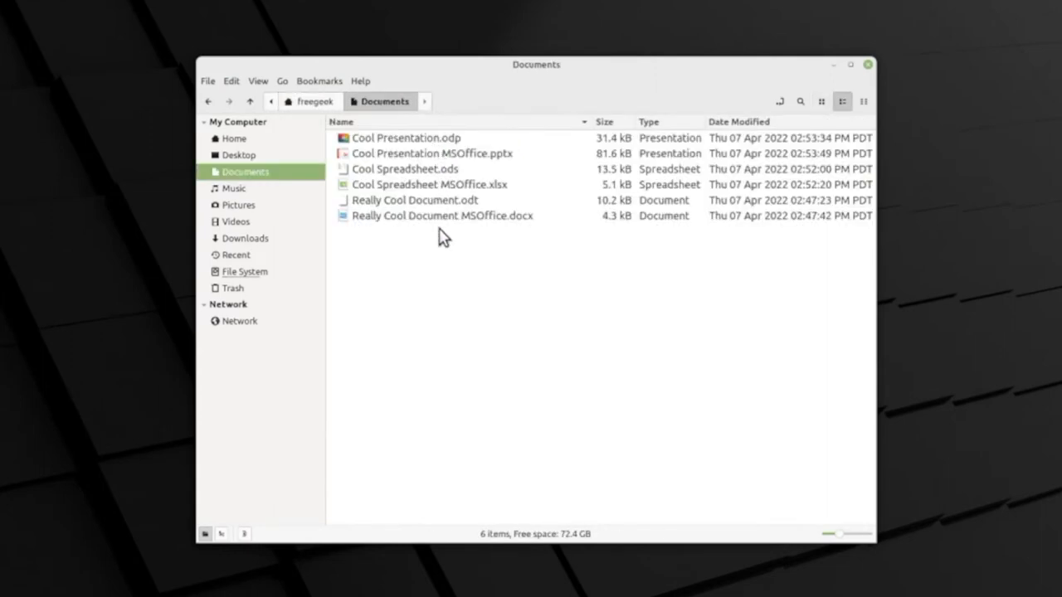
{"action": "mouse_move", "coordinate": [456, 184]}
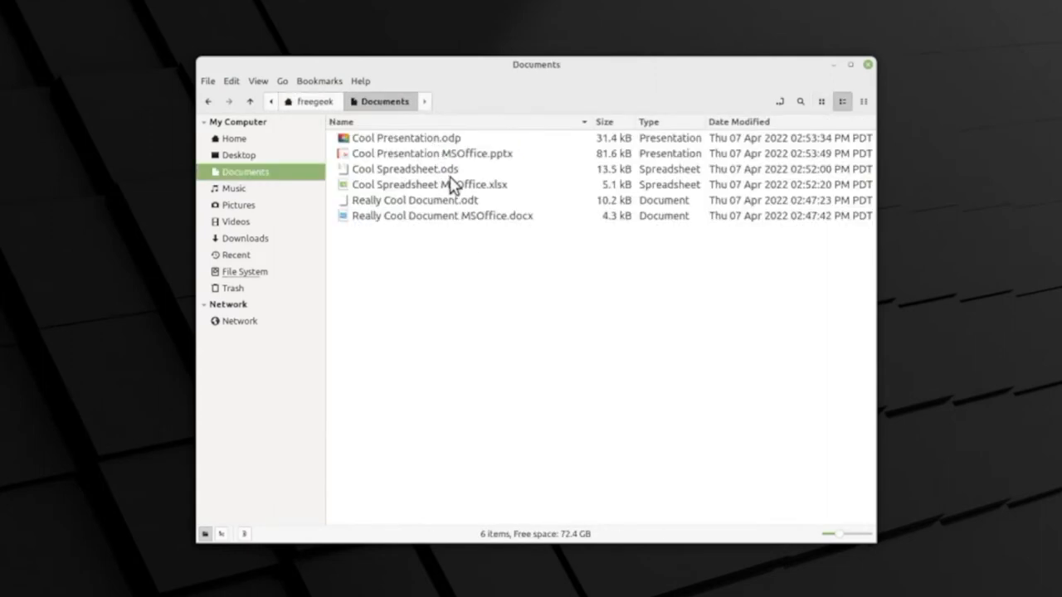
{"action": "left_click", "coordinate": [431, 153]}
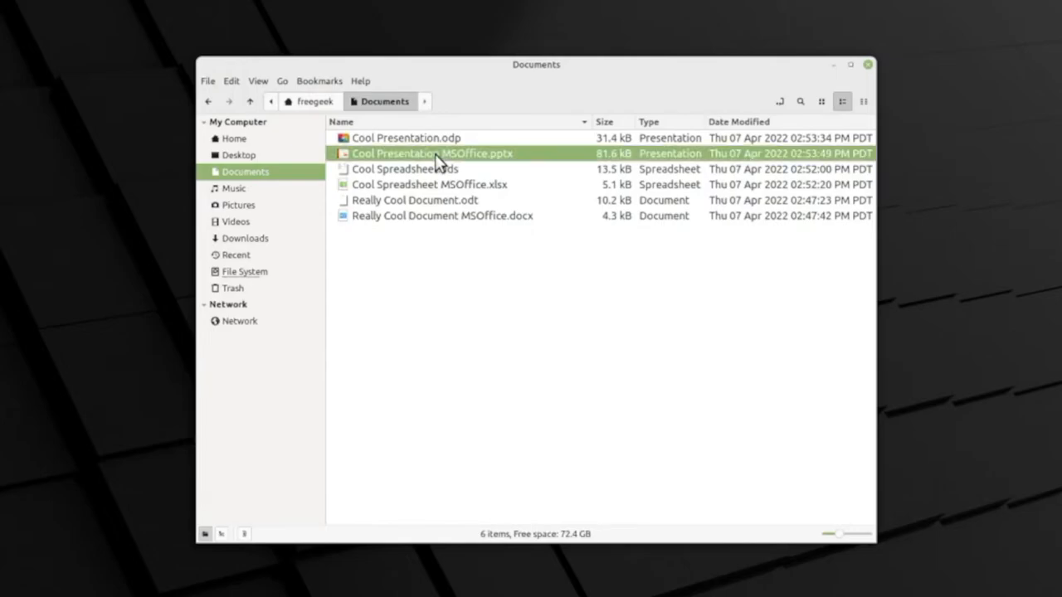
{"action": "double_click", "coordinate": [431, 153]}
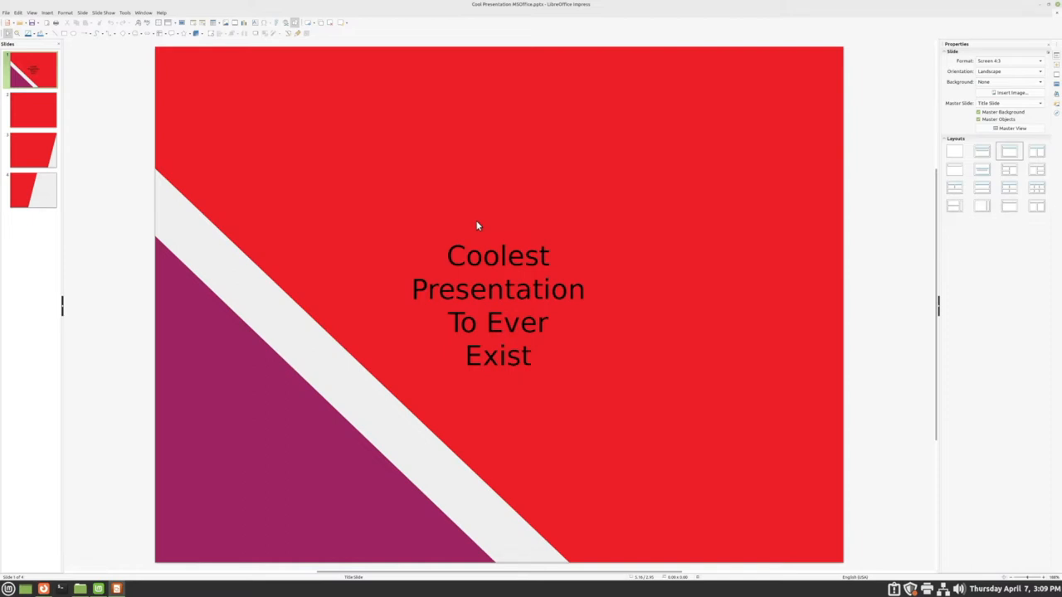
{"action": "mouse_move", "coordinate": [501, 216]}
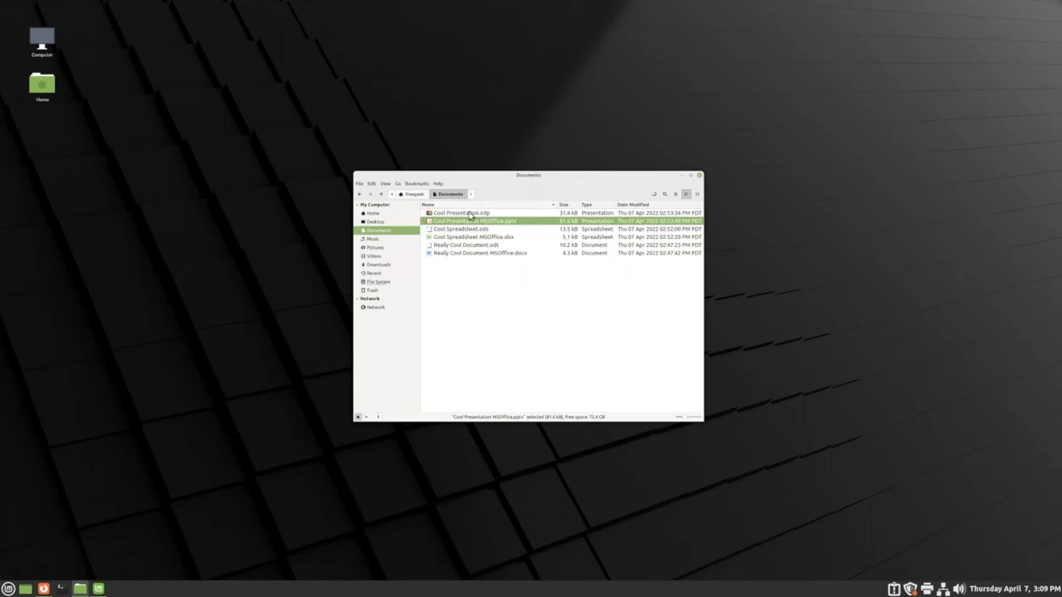
- Open Cool Presentation.odp from the file manager in LibreOffice Impress
{"action": "double_click", "coordinate": [460, 212]}
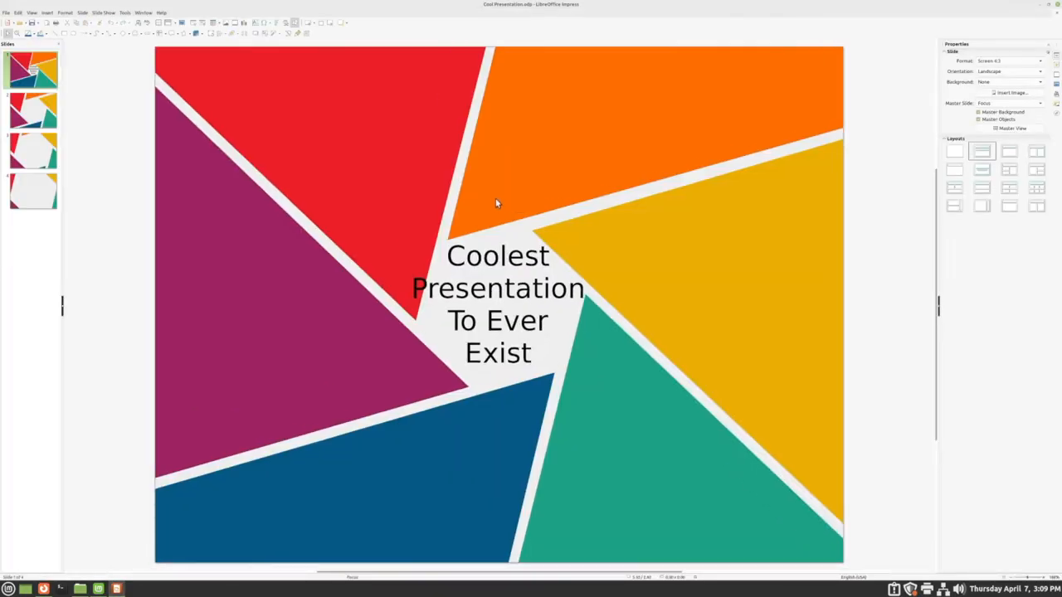
{"action": "mouse_move", "coordinate": [552, 218]}
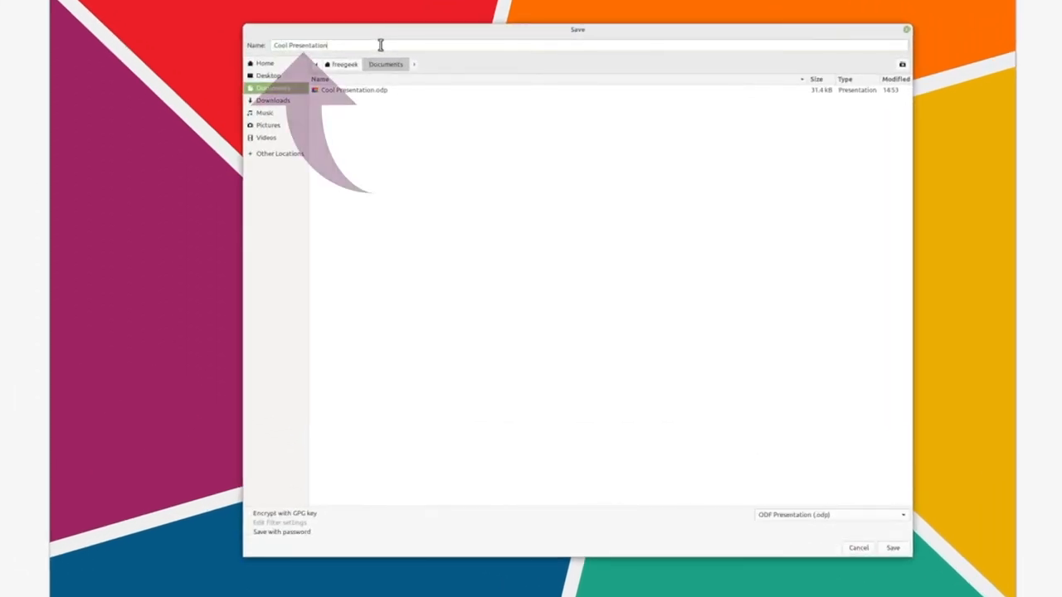
- Open the Save As dialog for Cool Presentation, currently in ODF Presentation format
{"action": "type", "text": "2"}
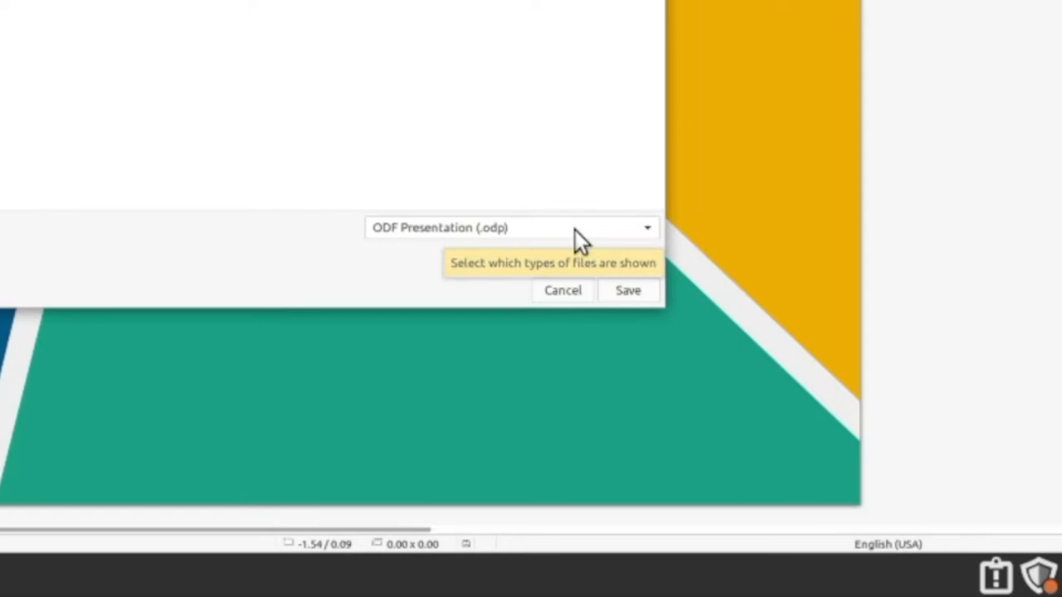
- Expand the Save dialog's file type list to show the ODF and PowerPoint formats
{"action": "left_click", "coordinate": [647, 227]}
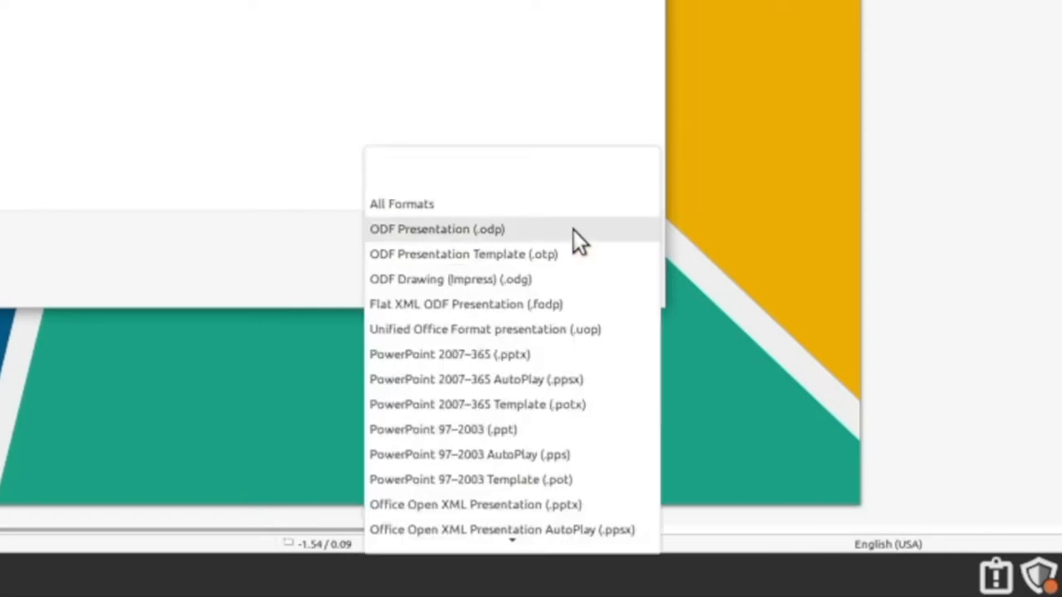
{"action": "mouse_move", "coordinate": [415, 406]}
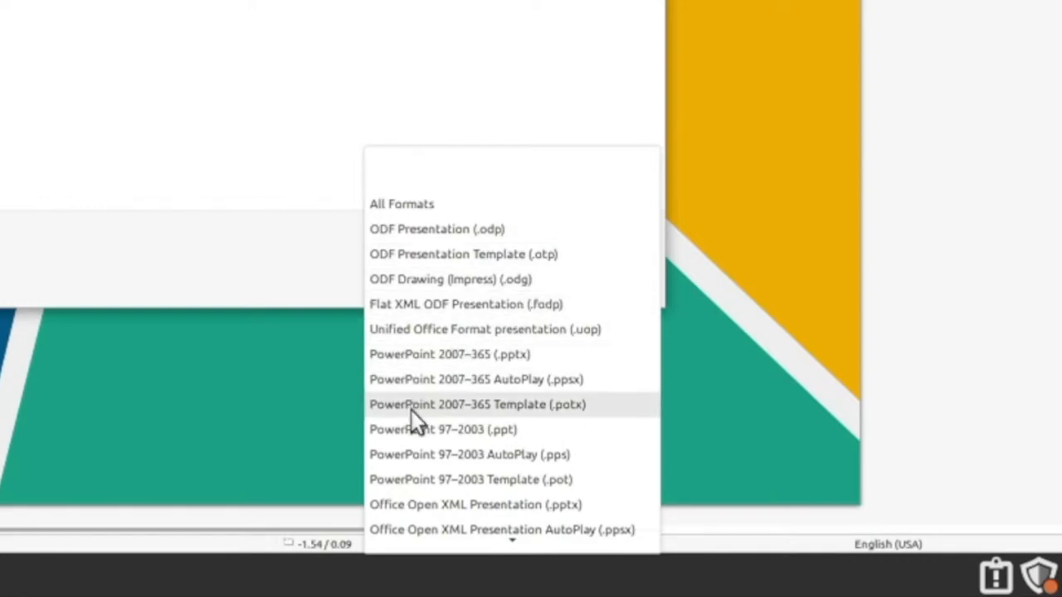
{"action": "mouse_move", "coordinate": [572, 357]}
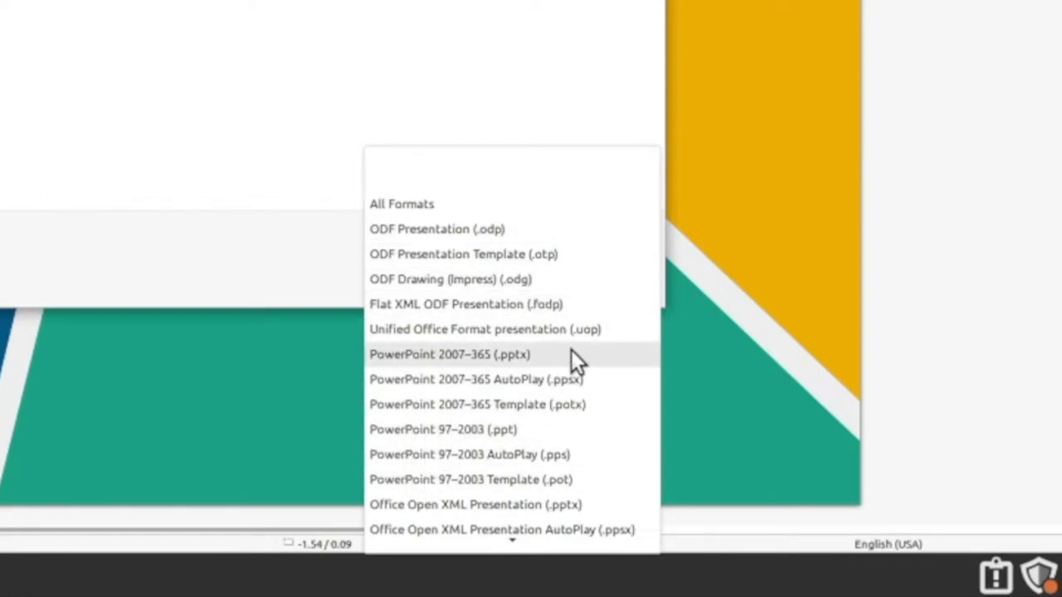
{"action": "mouse_move", "coordinate": [597, 365]}
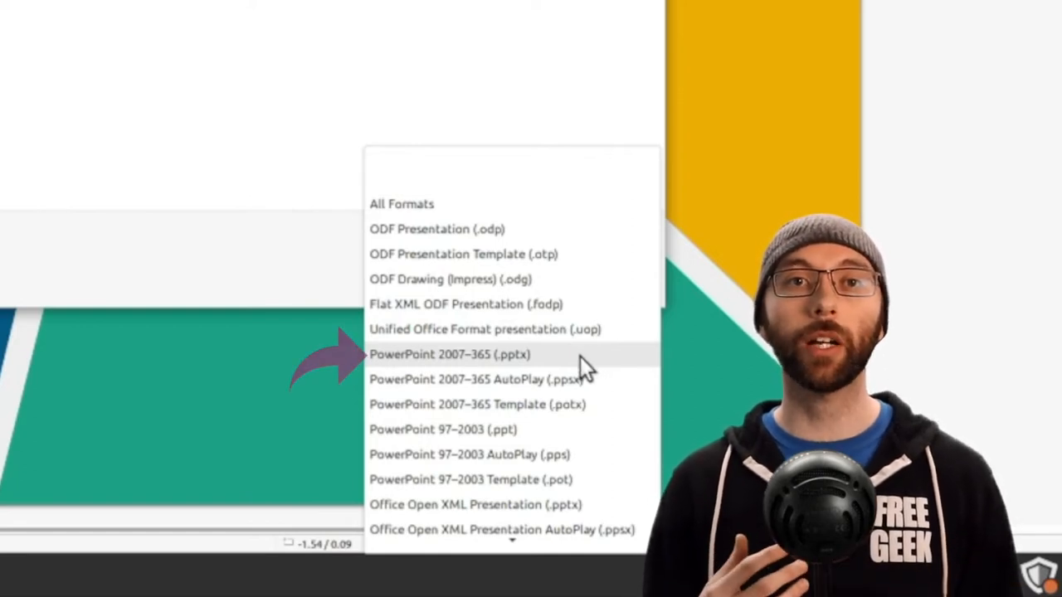
{"action": "mouse_move", "coordinate": [477, 377]}
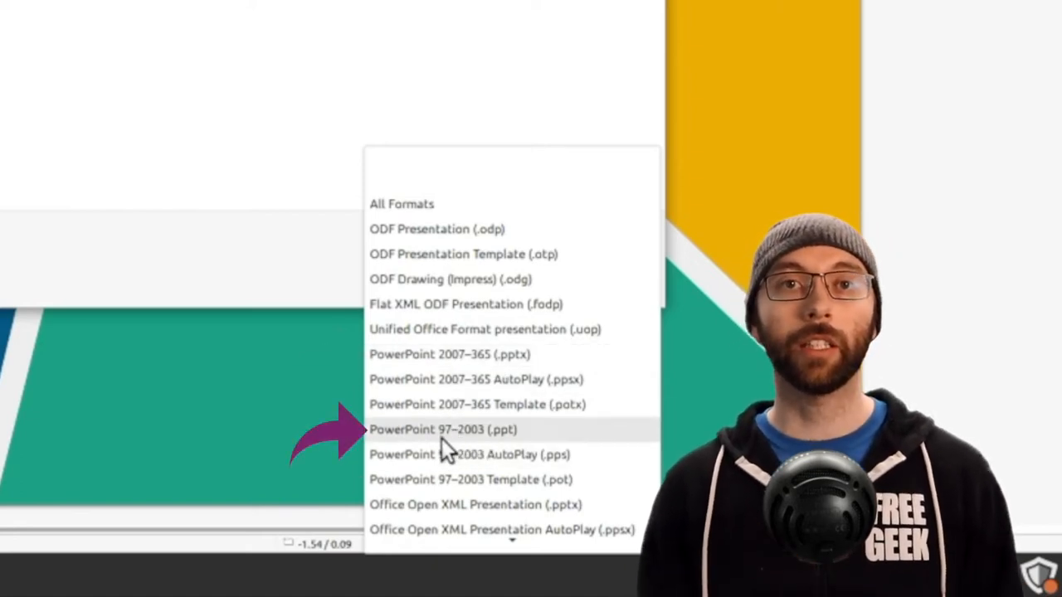
{"action": "mouse_move", "coordinate": [639, 373]}
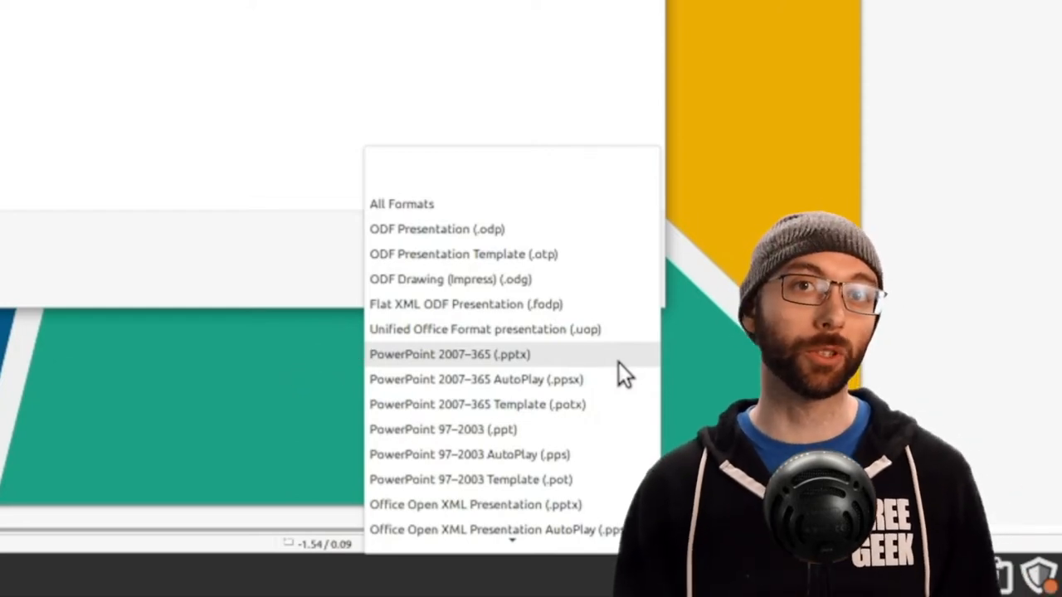
{"action": "mouse_move", "coordinate": [624, 440]}
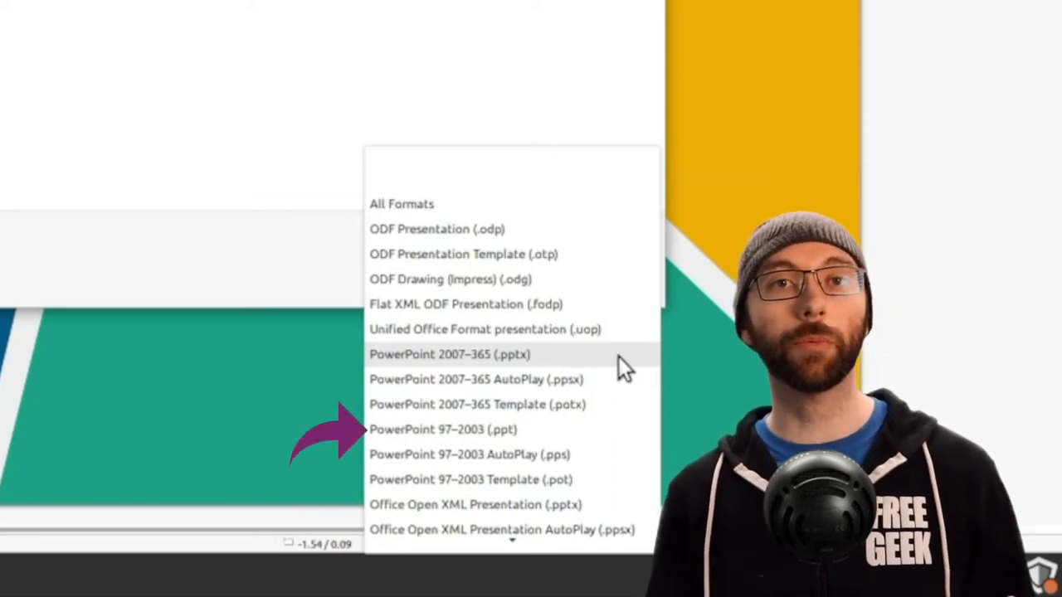
{"action": "mouse_move", "coordinate": [622, 435]}
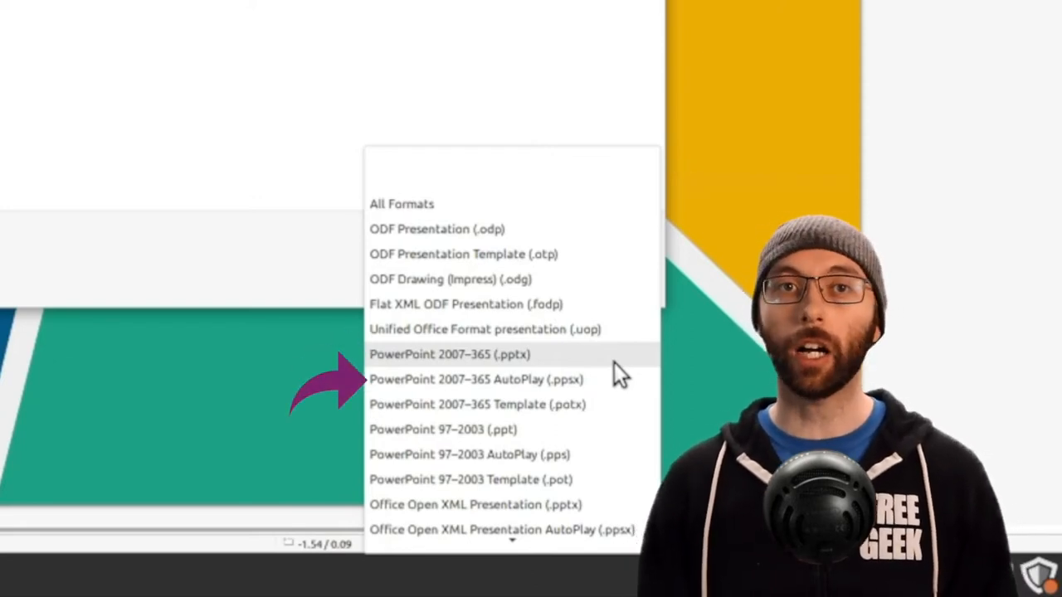
{"action": "mouse_move", "coordinate": [622, 407]}
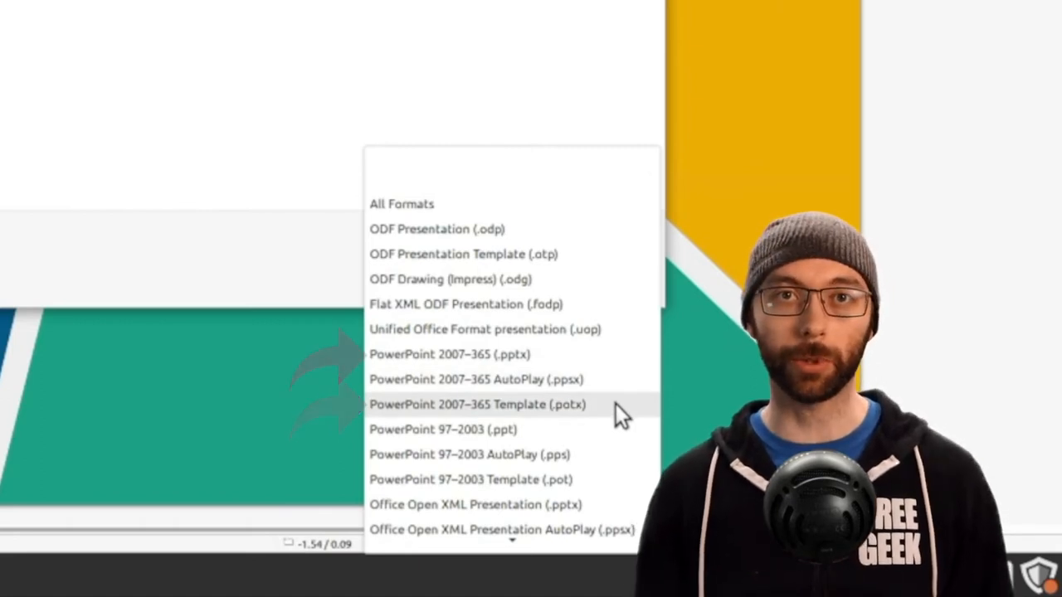
{"action": "mouse_move", "coordinate": [622, 373]}
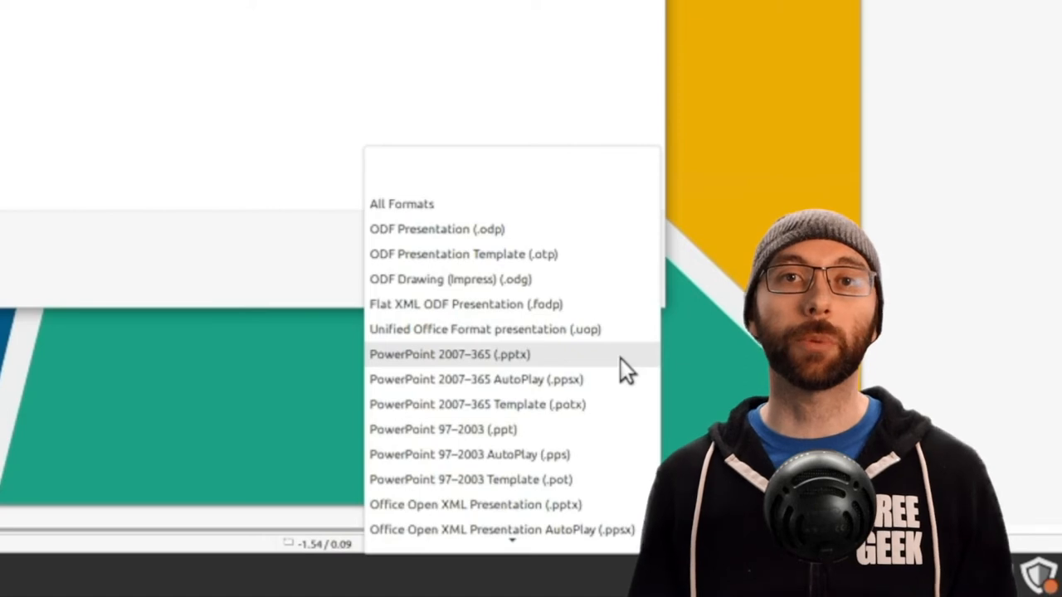
{"action": "mouse_move", "coordinate": [630, 390]}
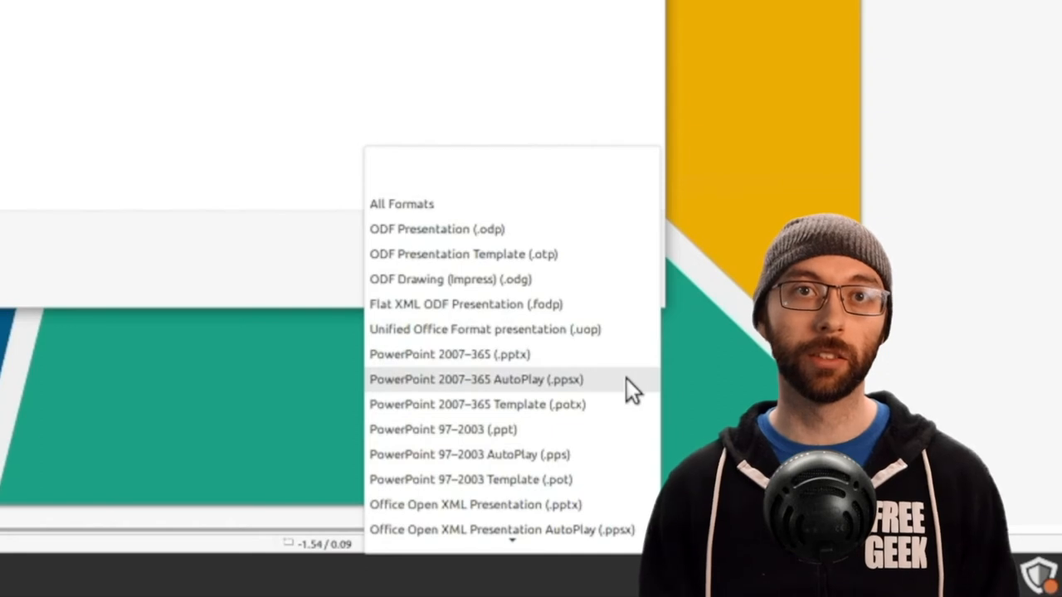
{"action": "mouse_move", "coordinate": [635, 406]}
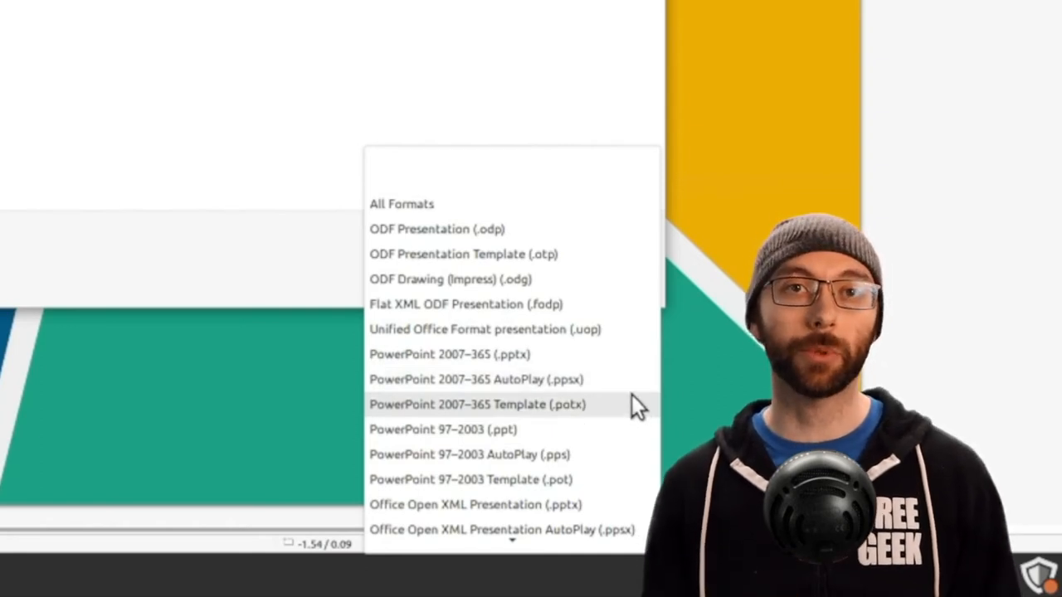
{"action": "mouse_move", "coordinate": [641, 419]}
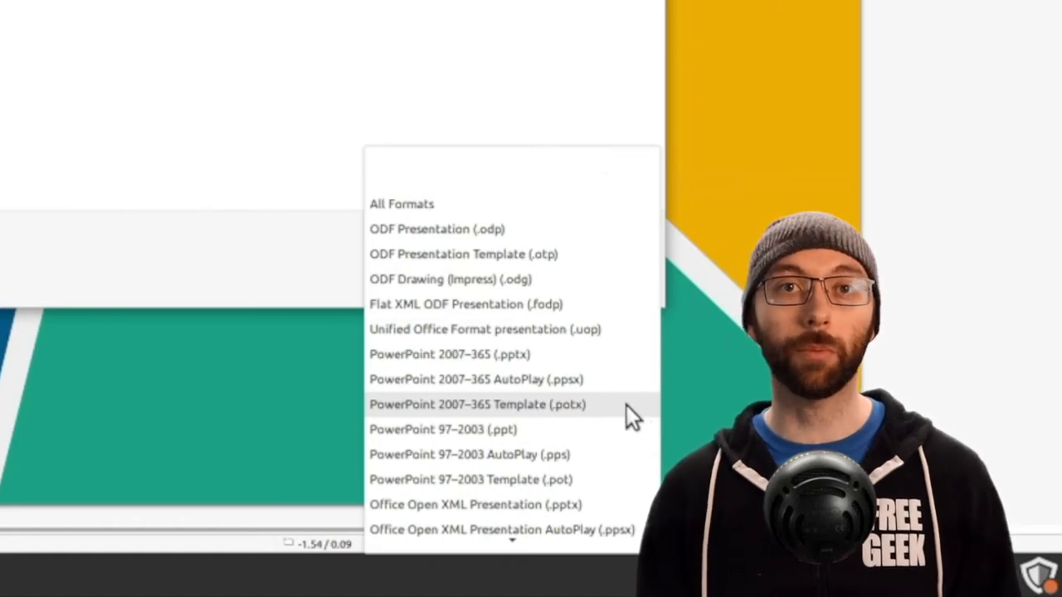
{"action": "mouse_move", "coordinate": [627, 429]}
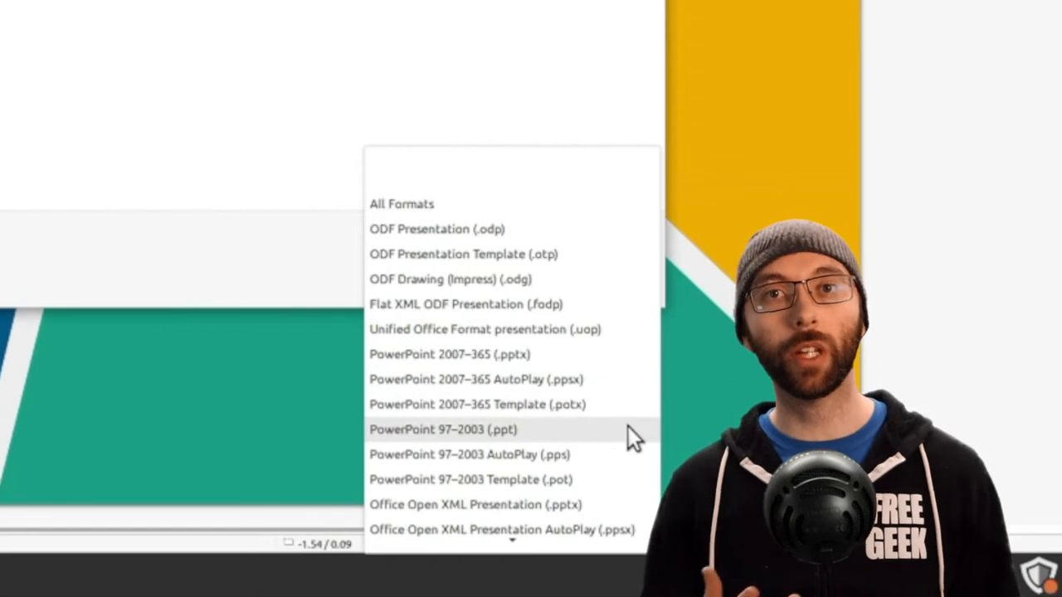
{"action": "mouse_move", "coordinate": [646, 365]}
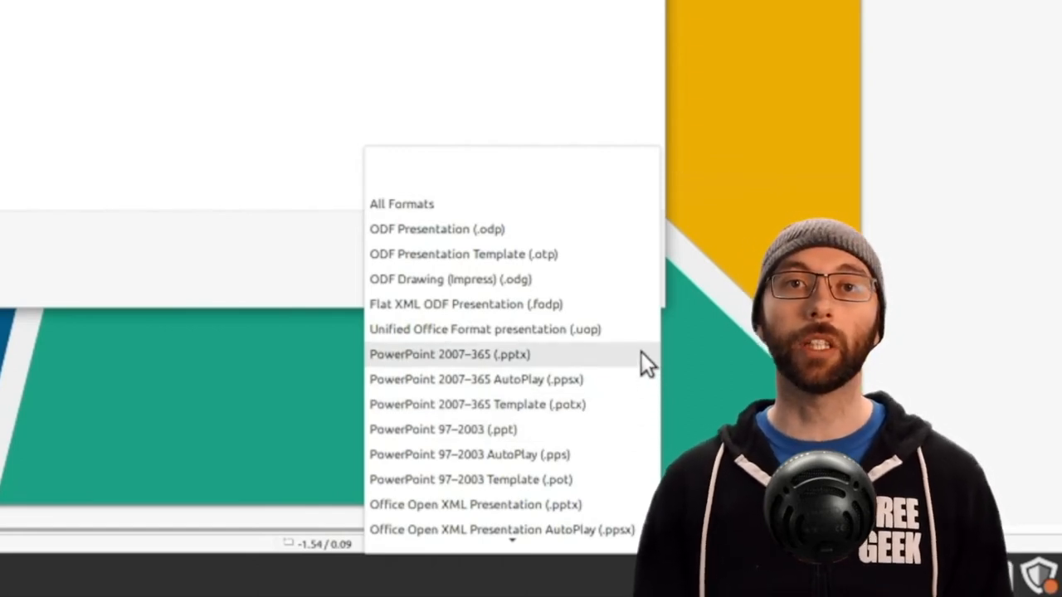
{"action": "mouse_move", "coordinate": [646, 412]}
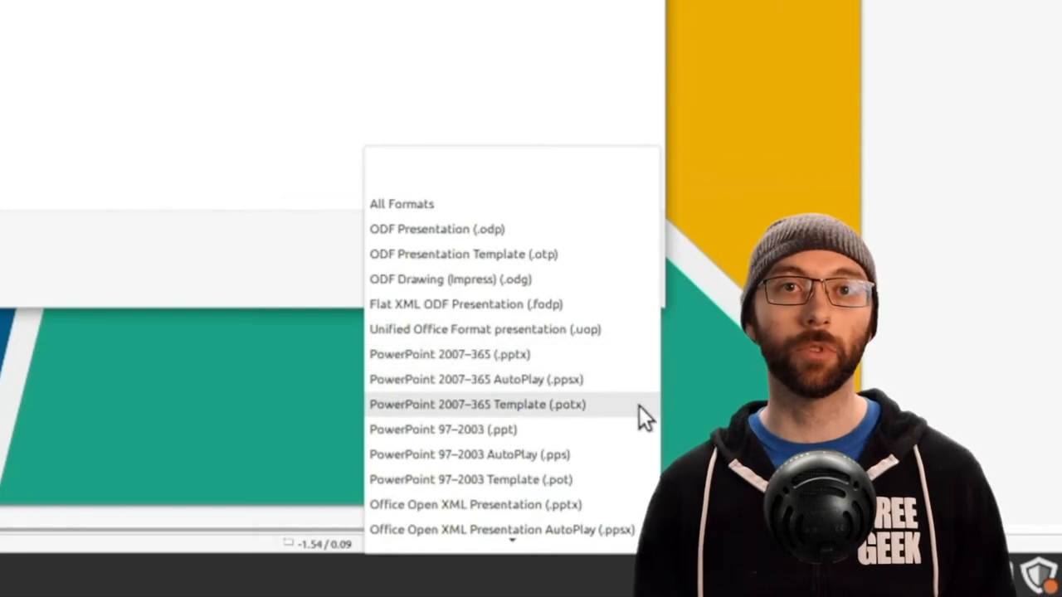
{"action": "mouse_move", "coordinate": [642, 369]}
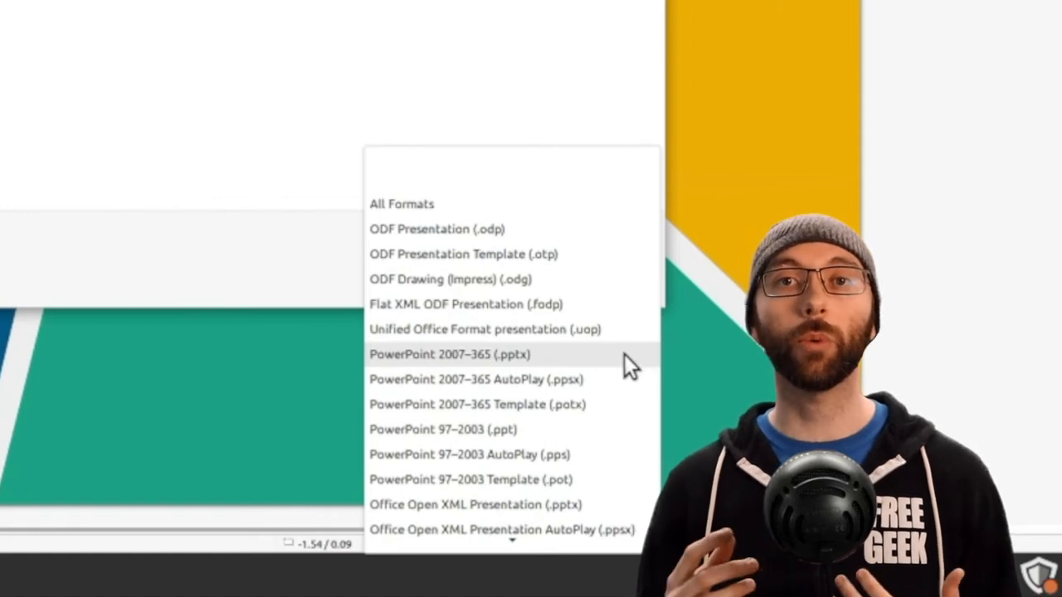
{"action": "mouse_move", "coordinate": [568, 369]}
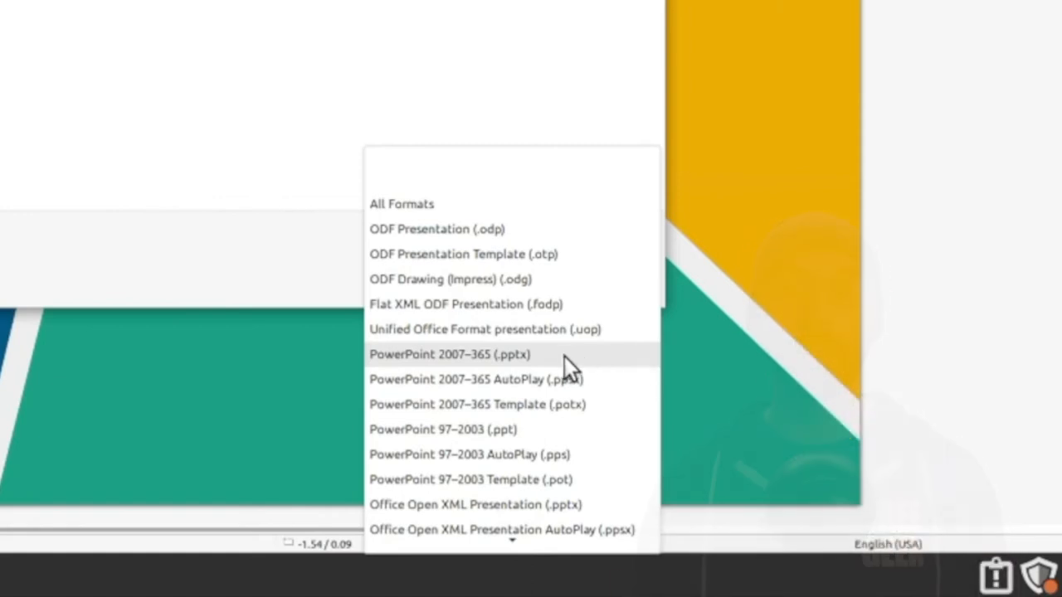
- Choose PowerPoint 2007–365 (.pptx) as the file type for the copy in Documents
{"action": "left_click", "coordinate": [449, 354]}
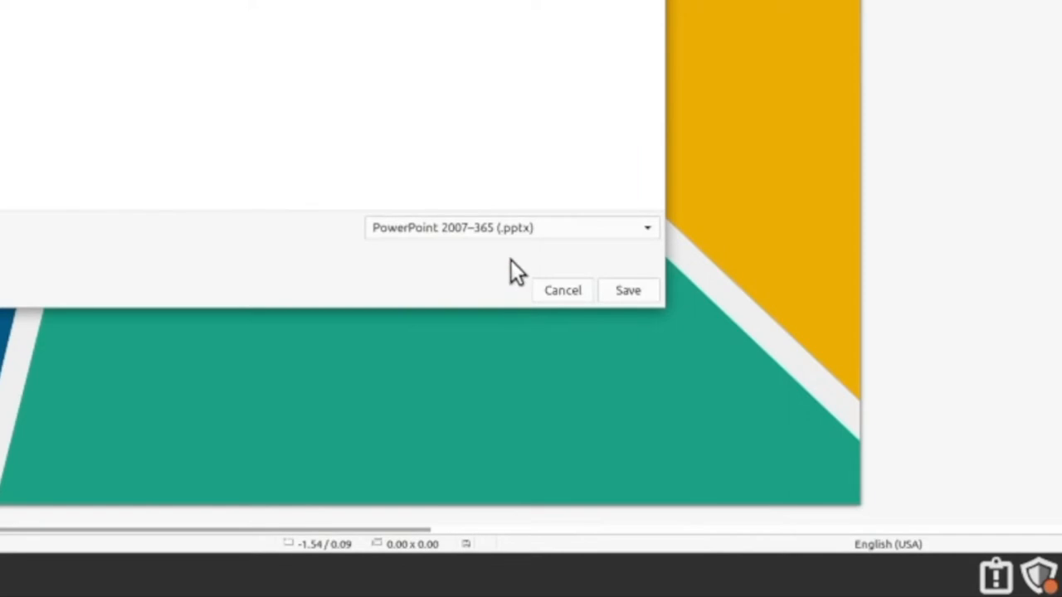
{"action": "left_click", "coordinate": [646, 227]}
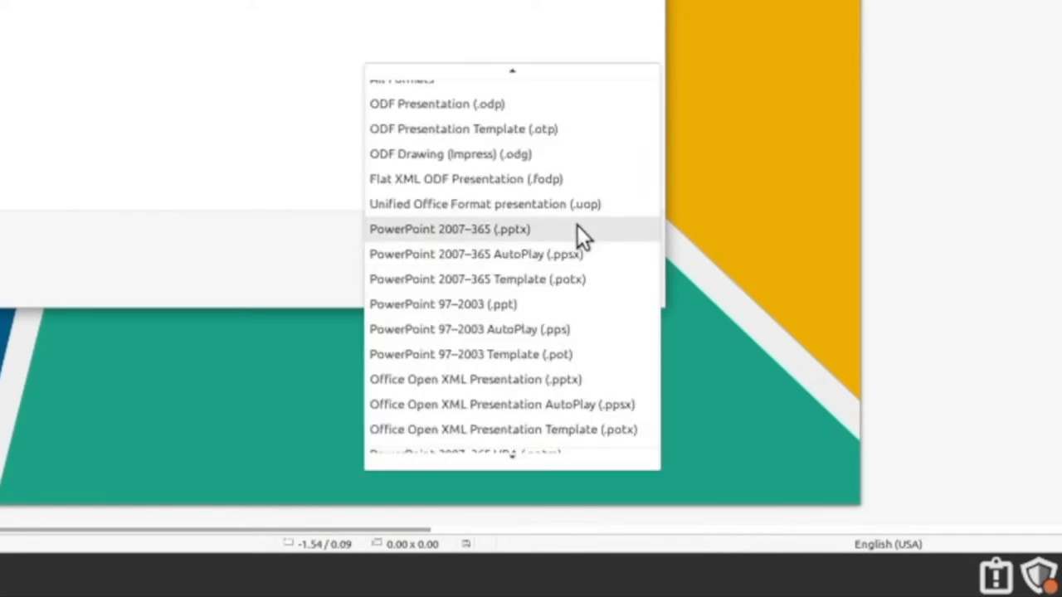
{"action": "mouse_move", "coordinate": [518, 255]}
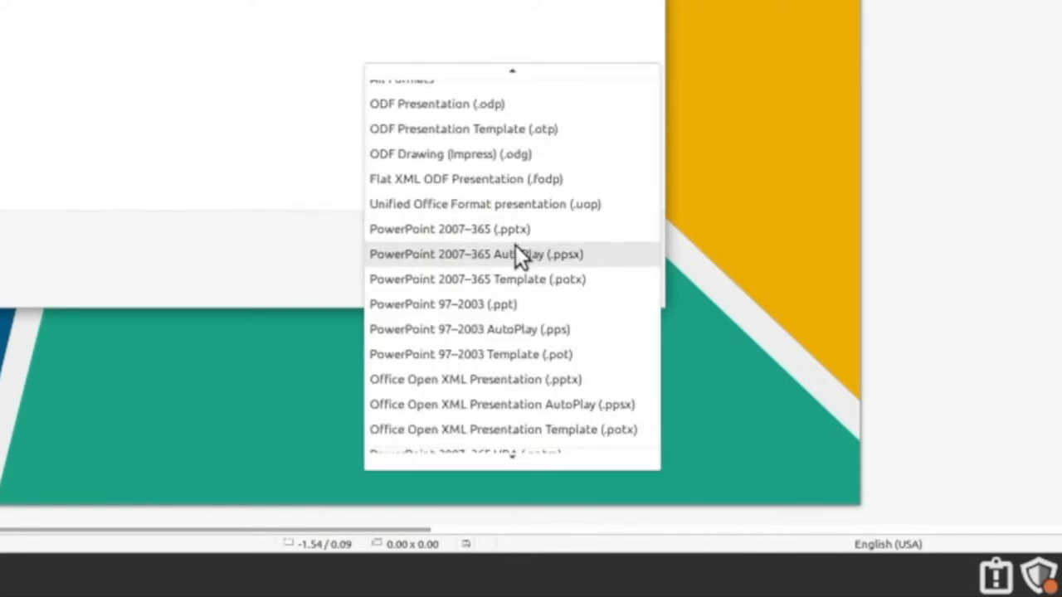
{"action": "mouse_move", "coordinate": [512, 229]}
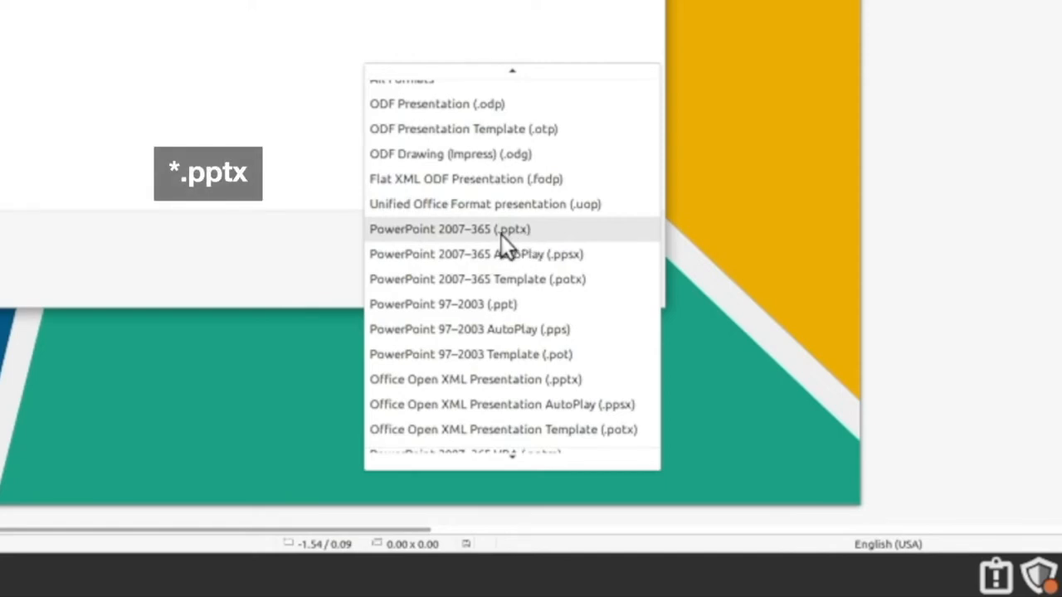
{"action": "mouse_move", "coordinate": [559, 247]}
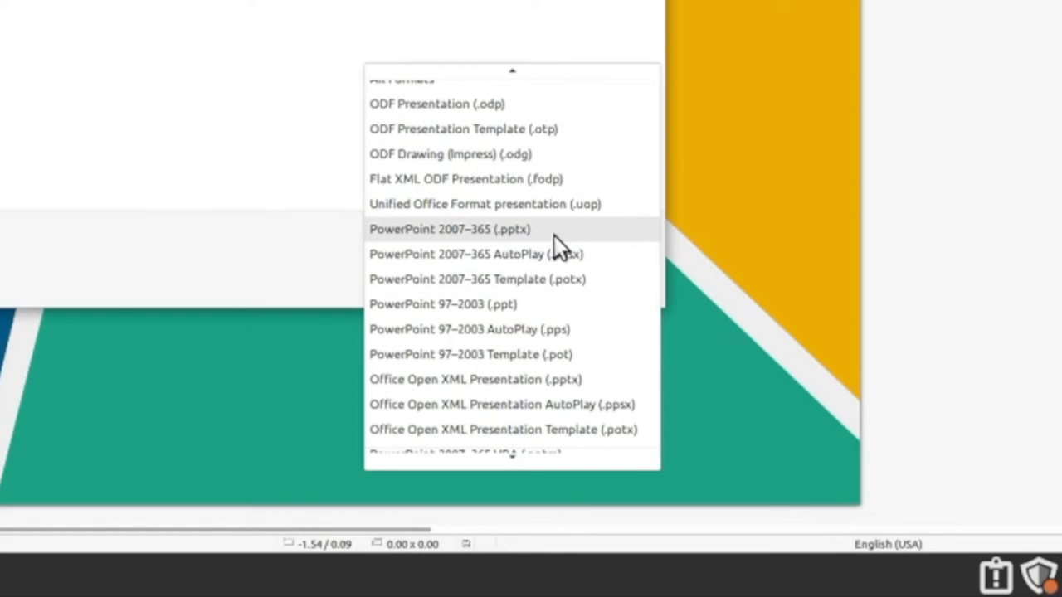
{"action": "left_click", "coordinate": [449, 229]}
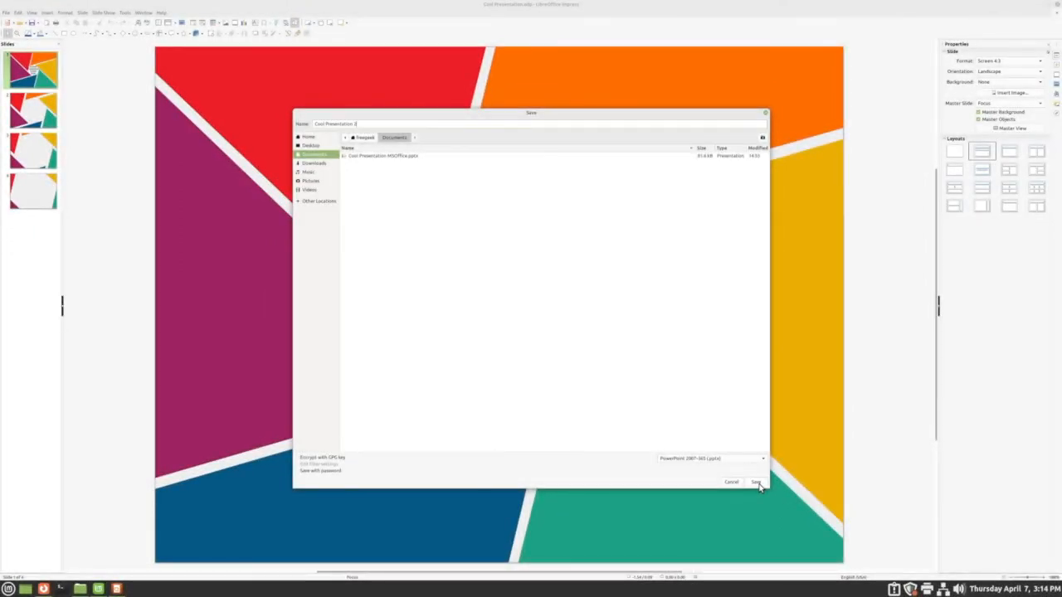
- Save Cool Presentation 2.pptx, confirming 'Use PowerPoint 2007–365 Format!' at the warning
{"action": "left_click", "coordinate": [754, 482]}
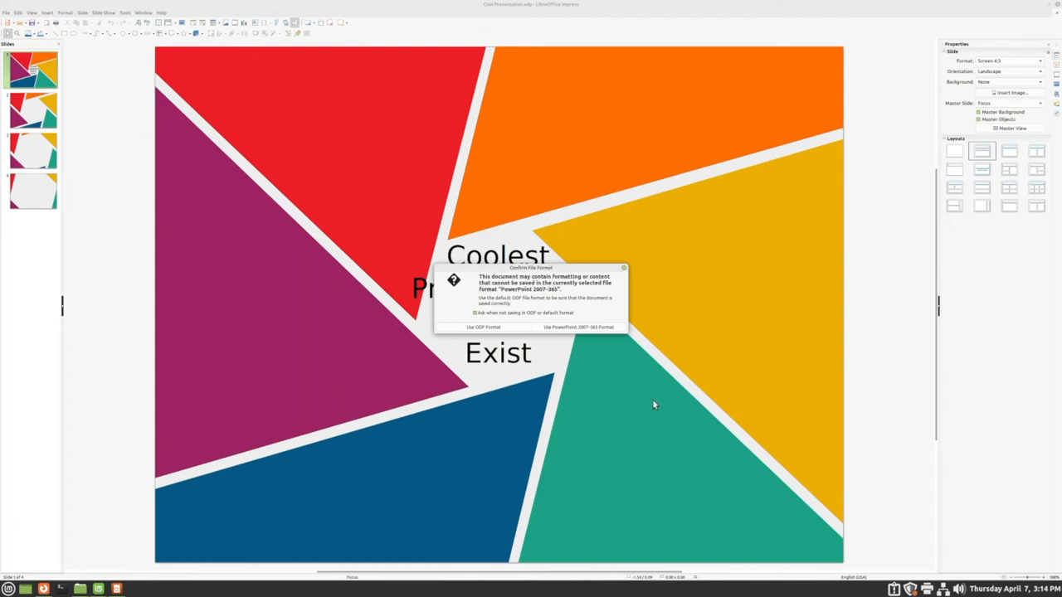
{"action": "mouse_move", "coordinate": [620, 332]}
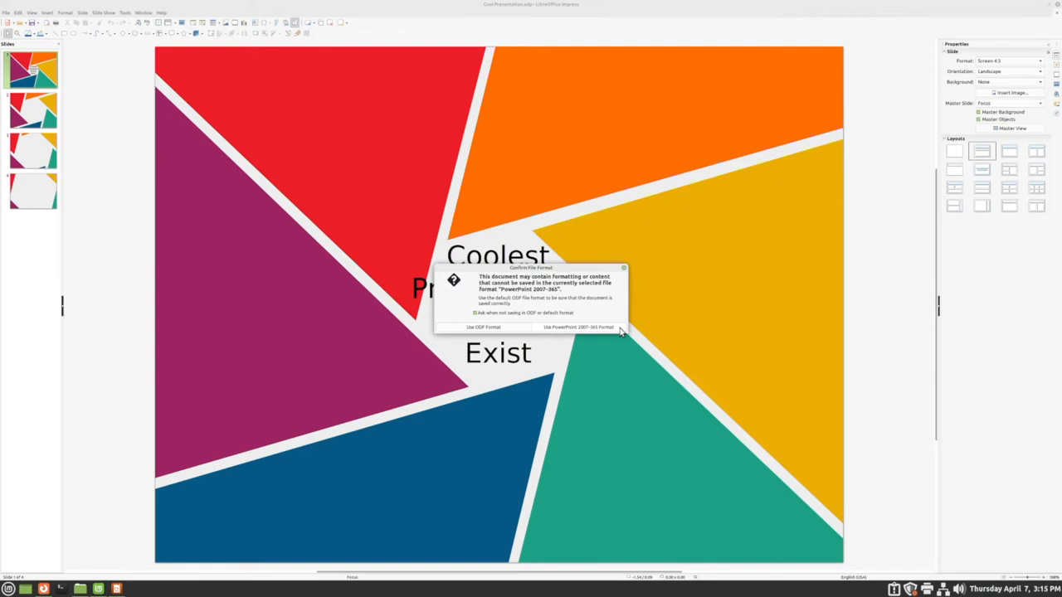
{"action": "left_click", "coordinate": [578, 326]}
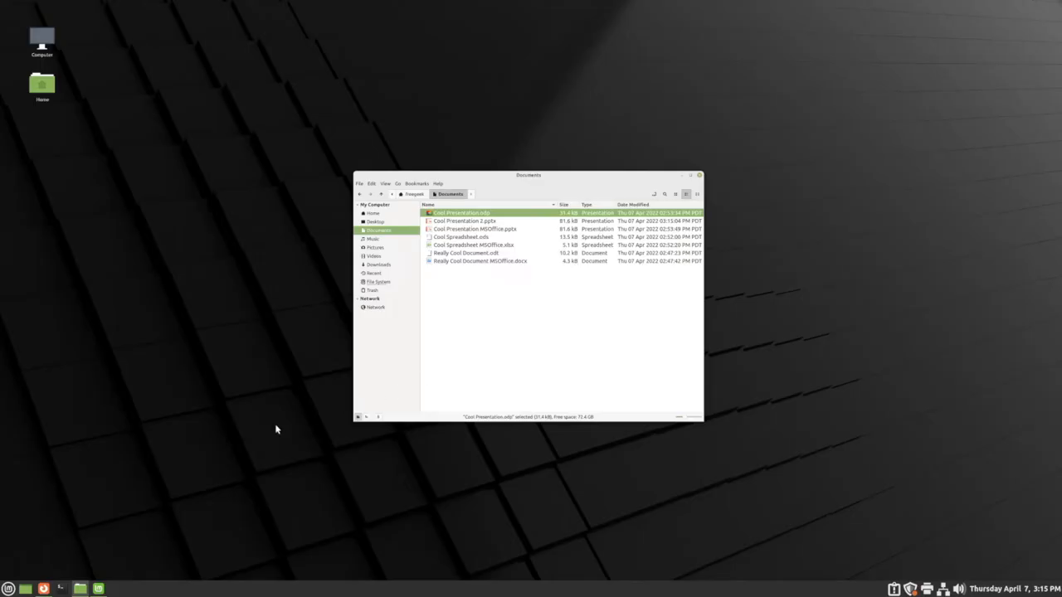
{"action": "mouse_move", "coordinate": [45, 588]}
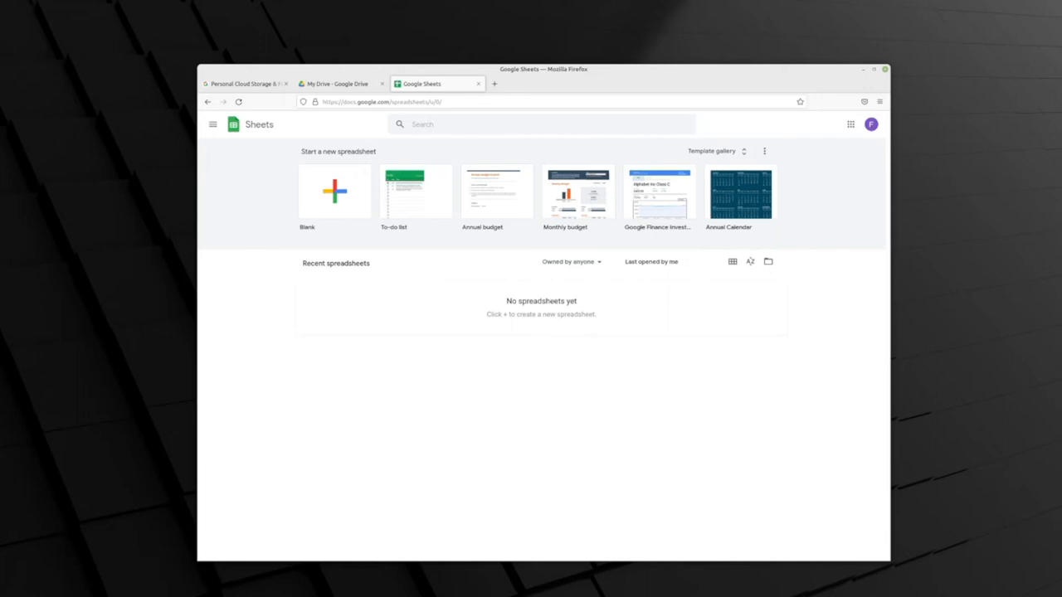
- Create an Untitled spreadsheet from the Blank template on the Sheets home page
{"action": "left_click", "coordinate": [334, 191]}
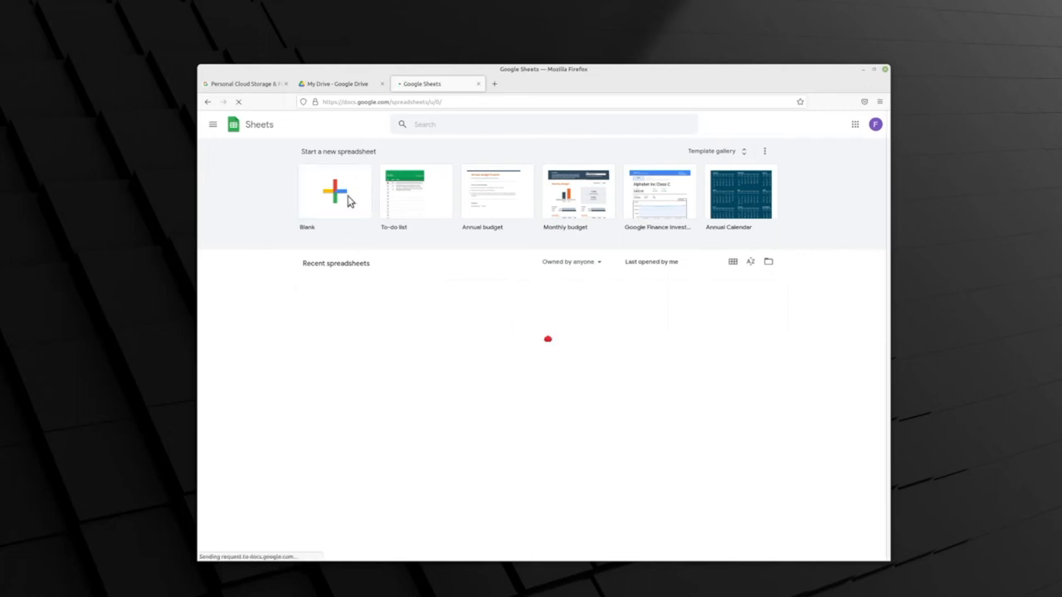
{"action": "left_click", "coordinate": [333, 192]}
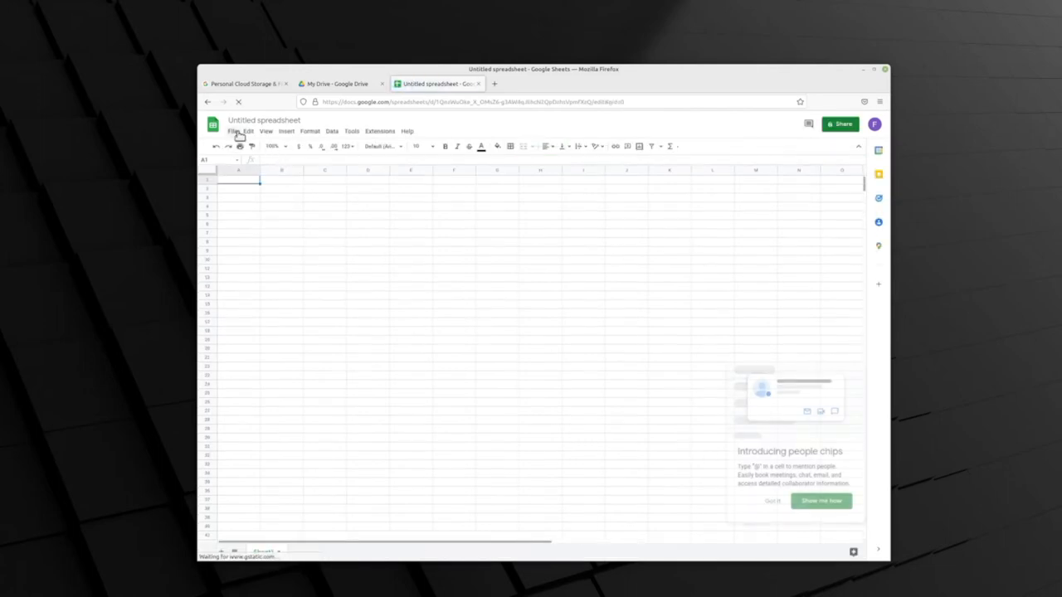
- Open File > Open and switch the Open a file dialog to its Upload tab
{"action": "left_click", "coordinate": [233, 131]}
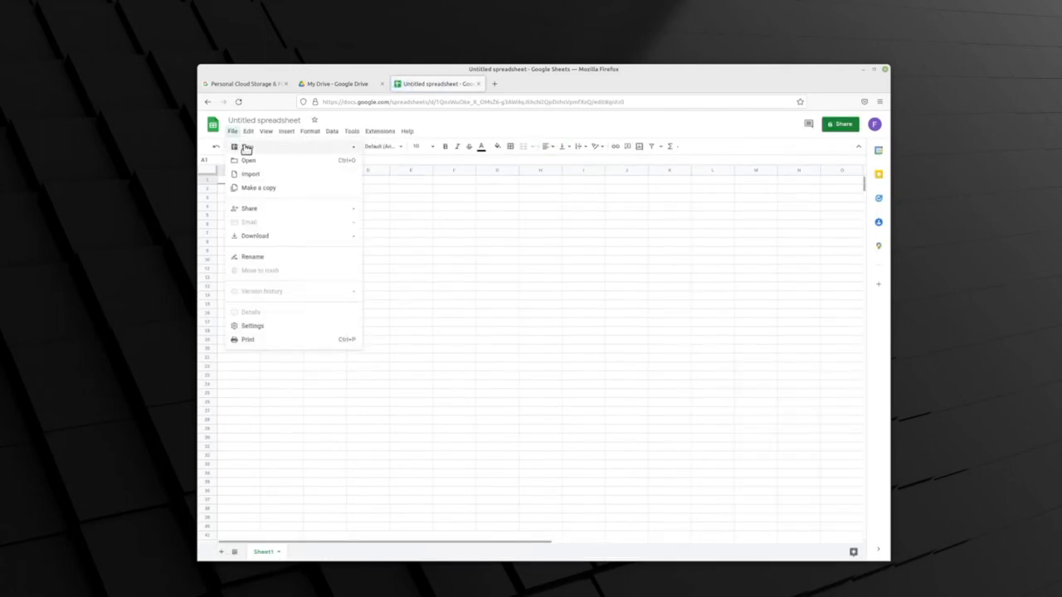
{"action": "left_click", "coordinate": [248, 160]}
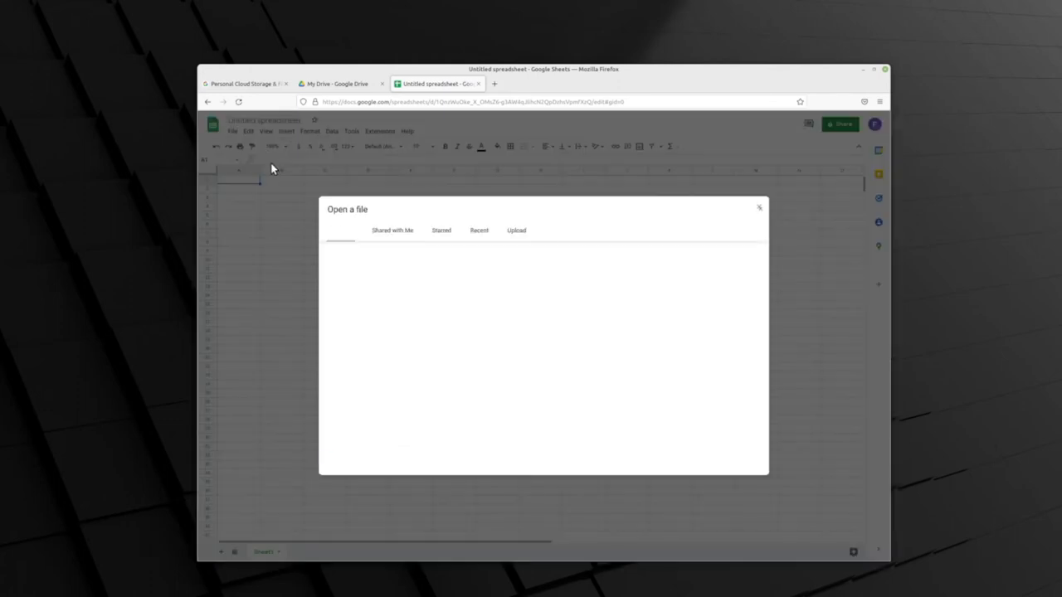
{"action": "left_click", "coordinate": [340, 230]}
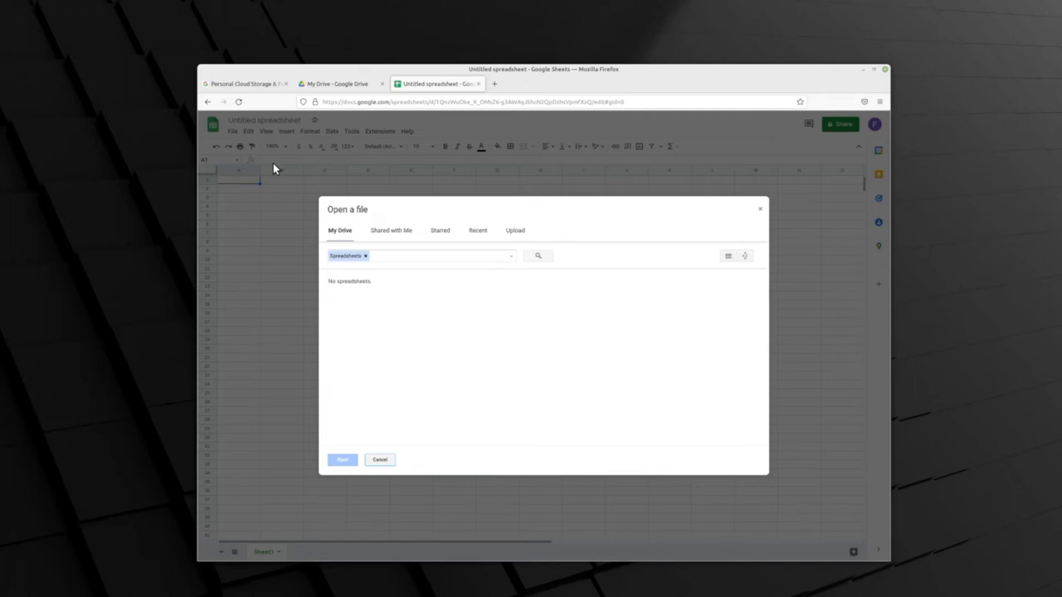
{"action": "mouse_move", "coordinate": [294, 234]}
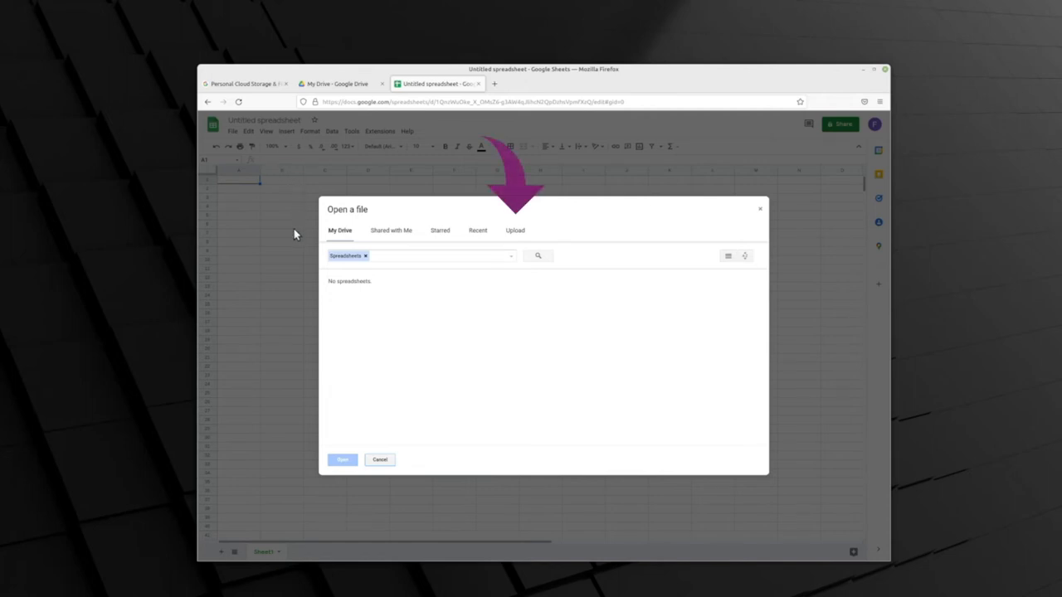
{"action": "mouse_move", "coordinate": [515, 233]}
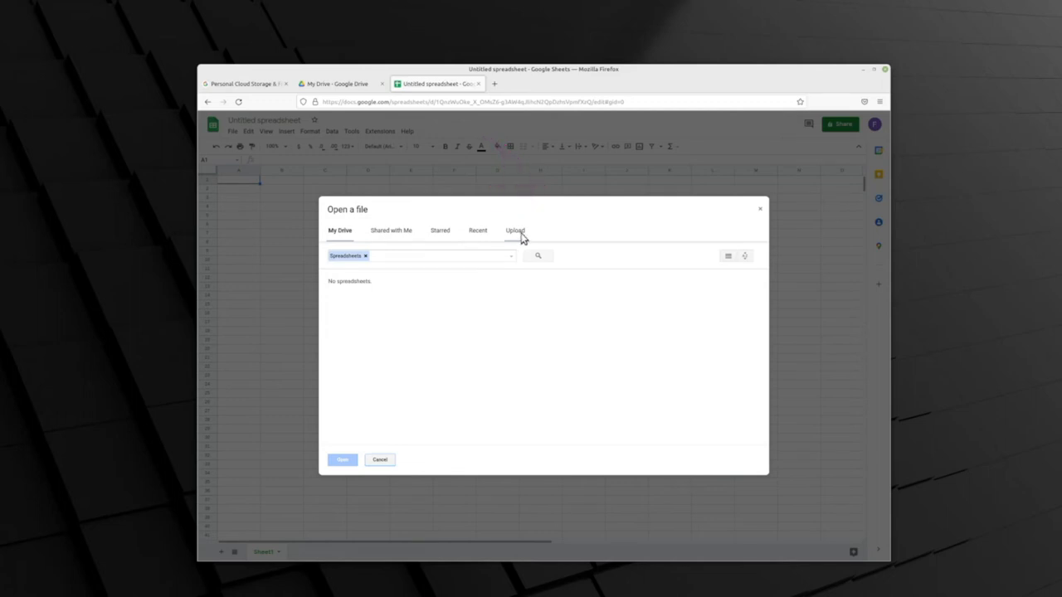
{"action": "left_click", "coordinate": [515, 231]}
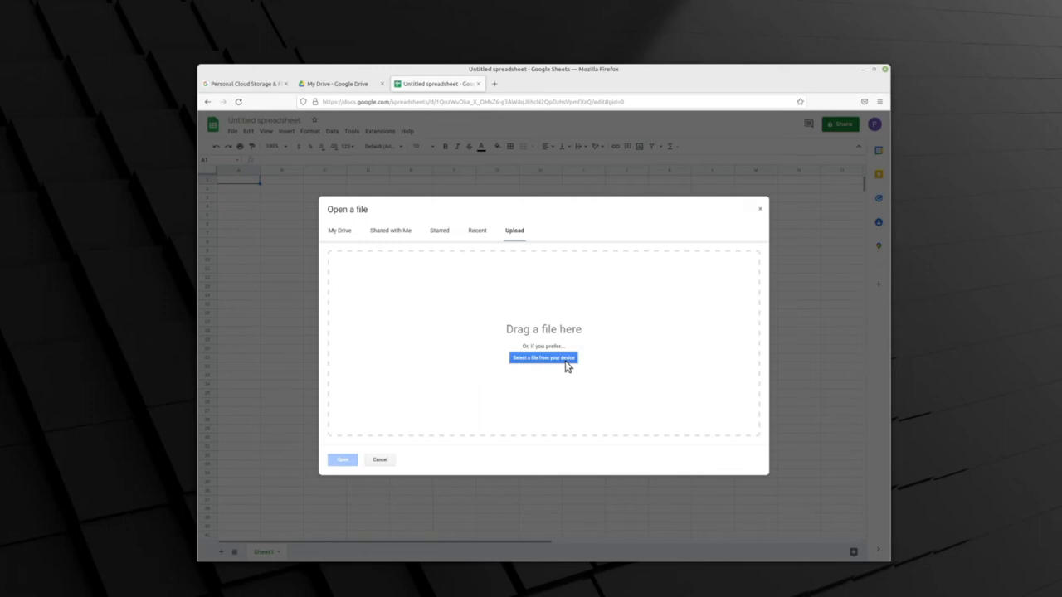
- Browse the File Upload folders, then switch the browser to the Google Docs home page
{"action": "left_click", "coordinate": [543, 357]}
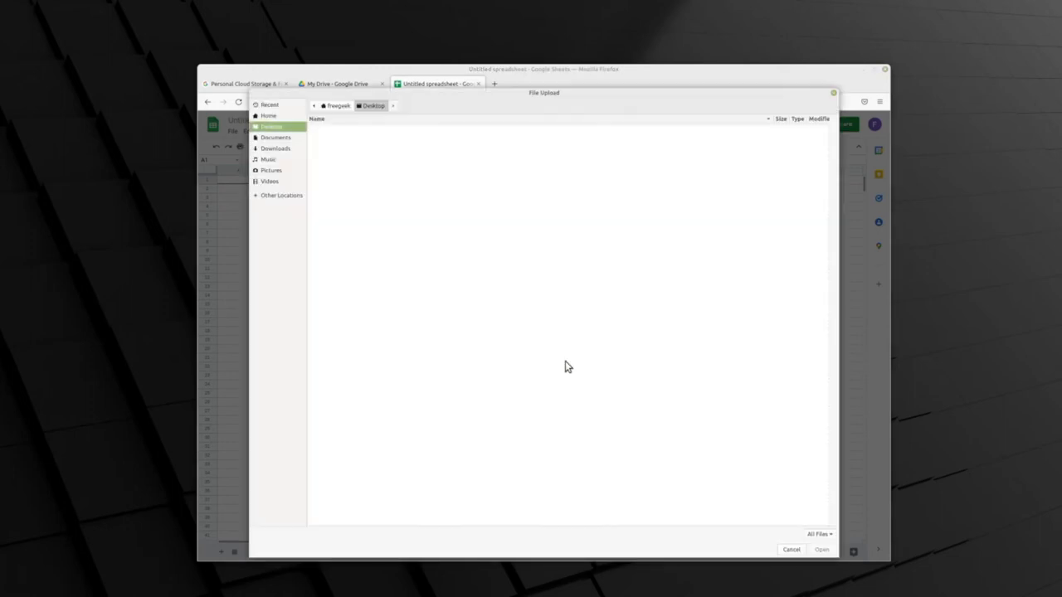
{"action": "left_click", "coordinate": [271, 126]}
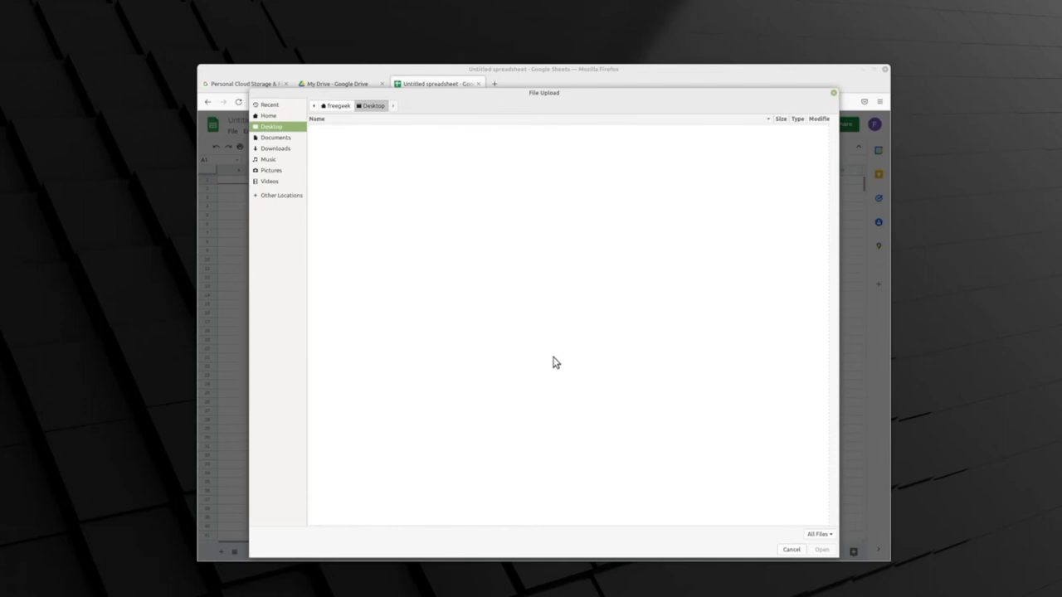
{"action": "mouse_move", "coordinate": [284, 282]}
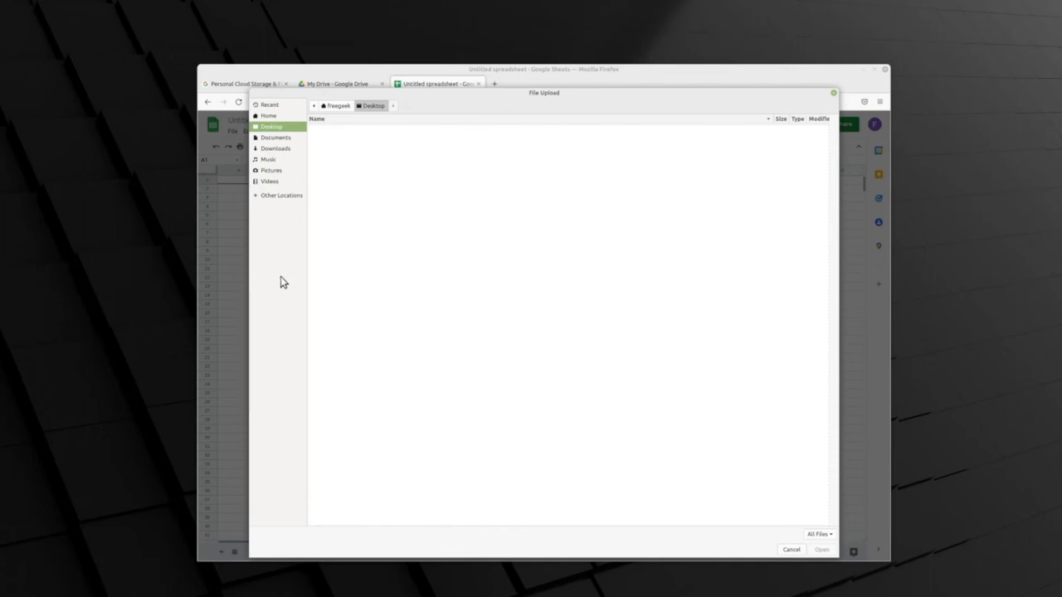
{"action": "mouse_move", "coordinate": [291, 180]}
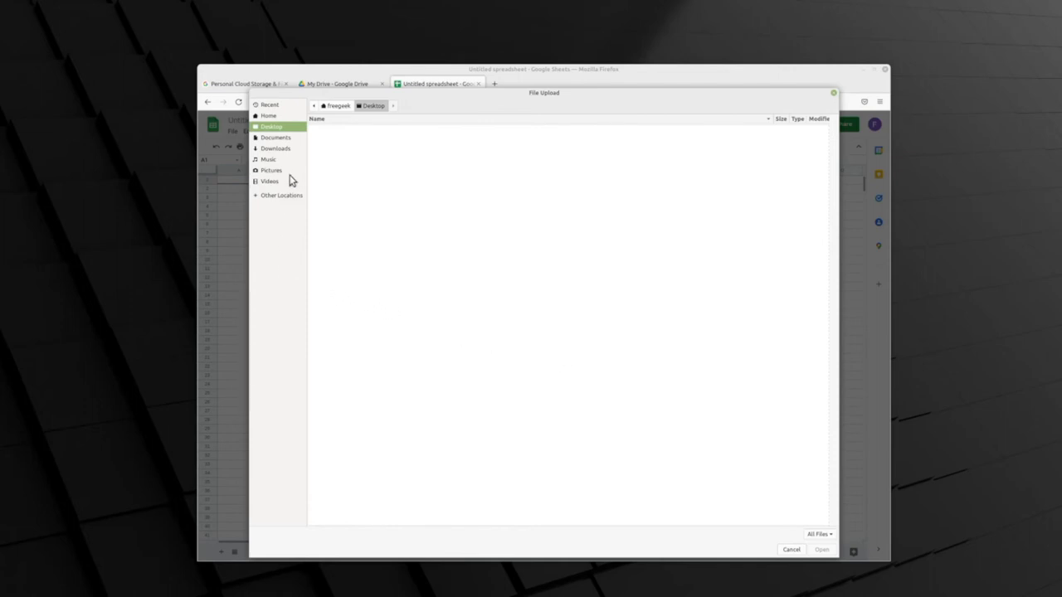
{"action": "left_click", "coordinate": [275, 136]}
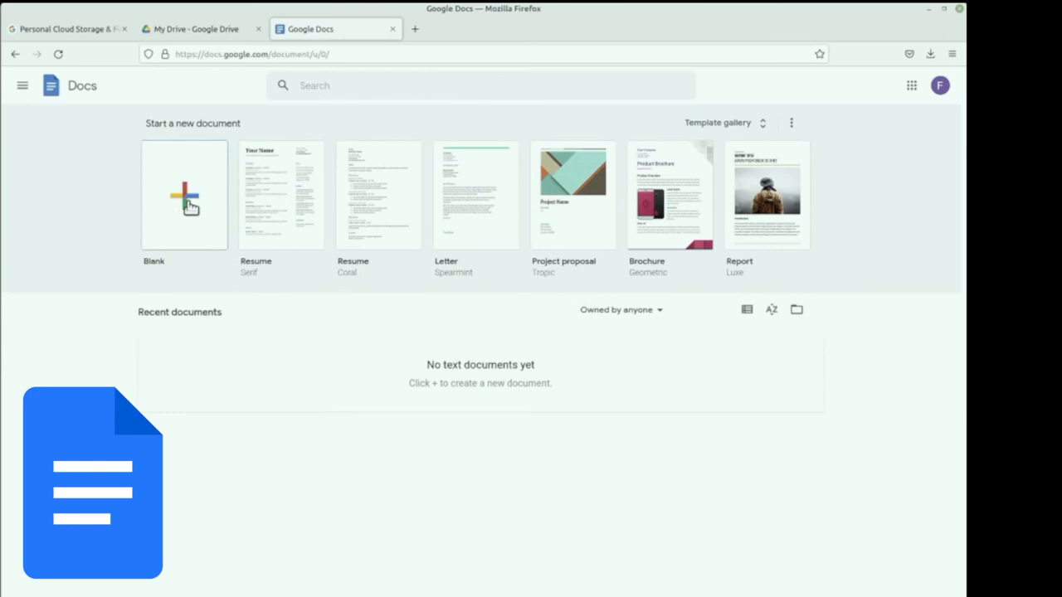
- Start a blank file, then browse the device from File > Open's Upload tab
{"action": "left_click", "coordinate": [183, 195]}
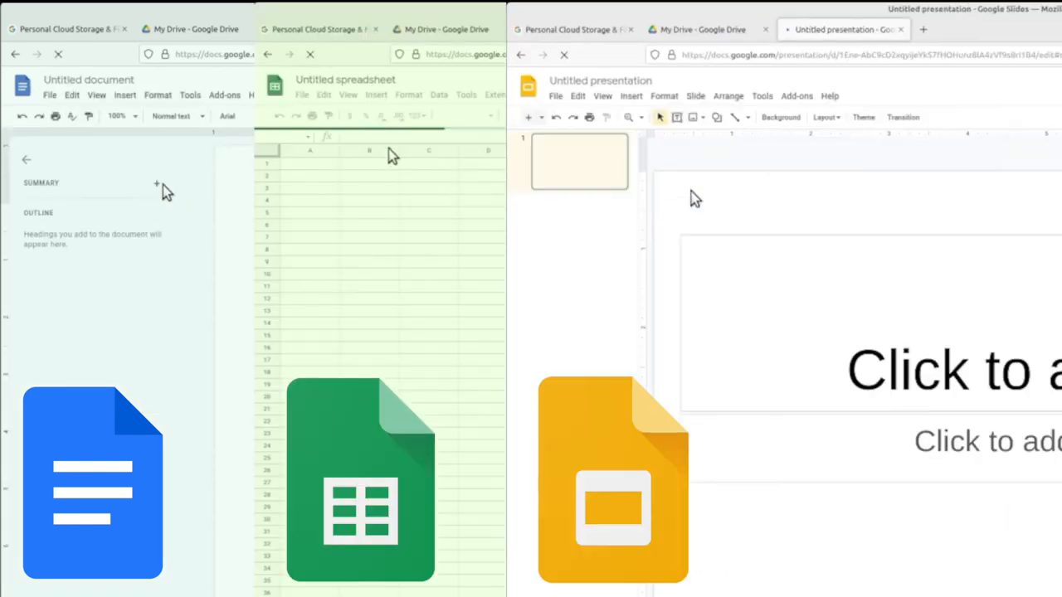
{"action": "left_click", "coordinate": [99, 95]}
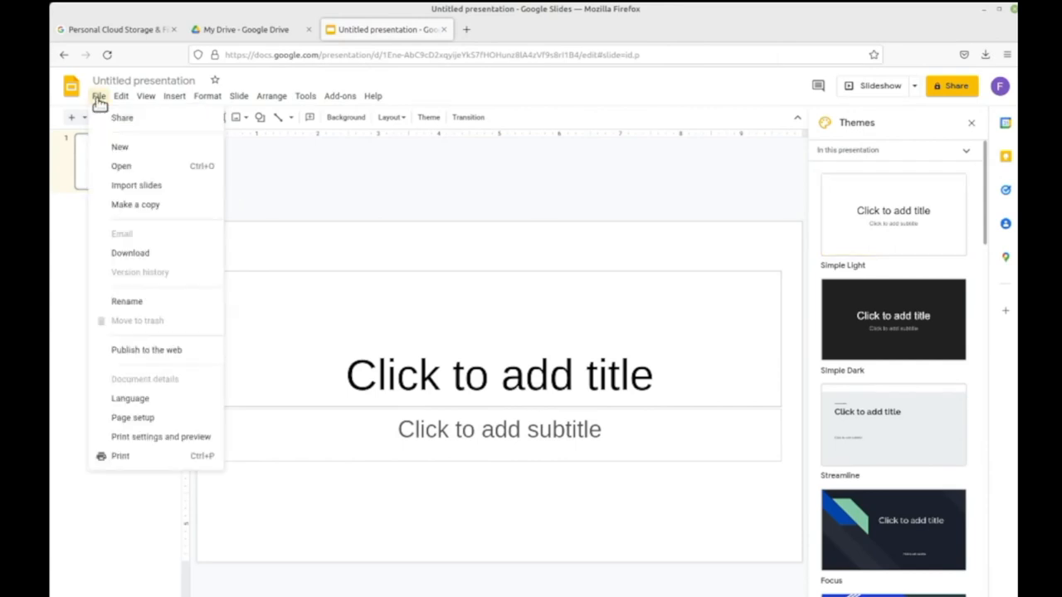
{"action": "left_click", "coordinate": [121, 166]}
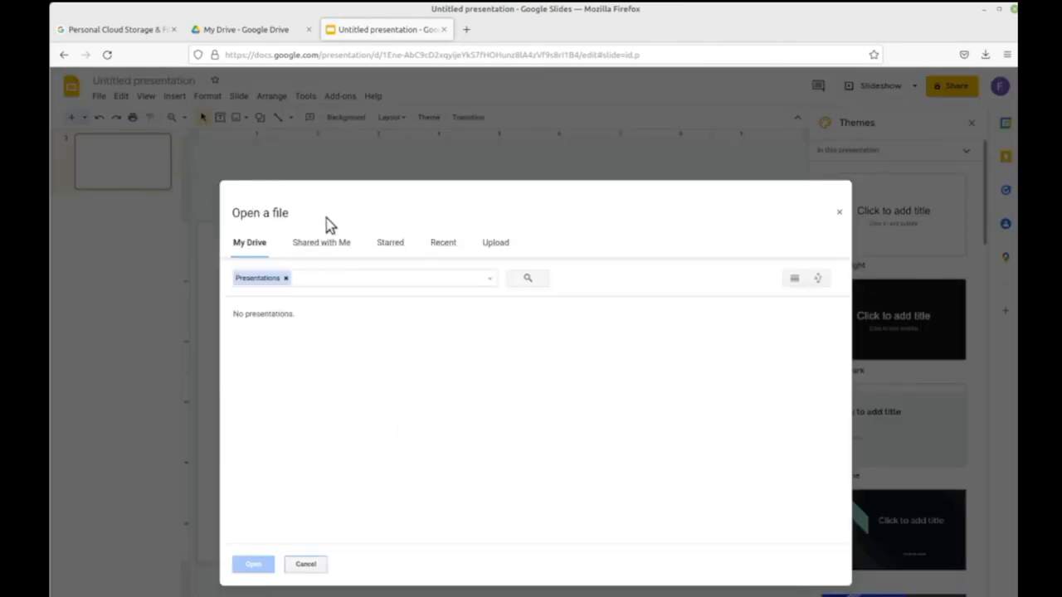
{"action": "left_click", "coordinate": [494, 243]}
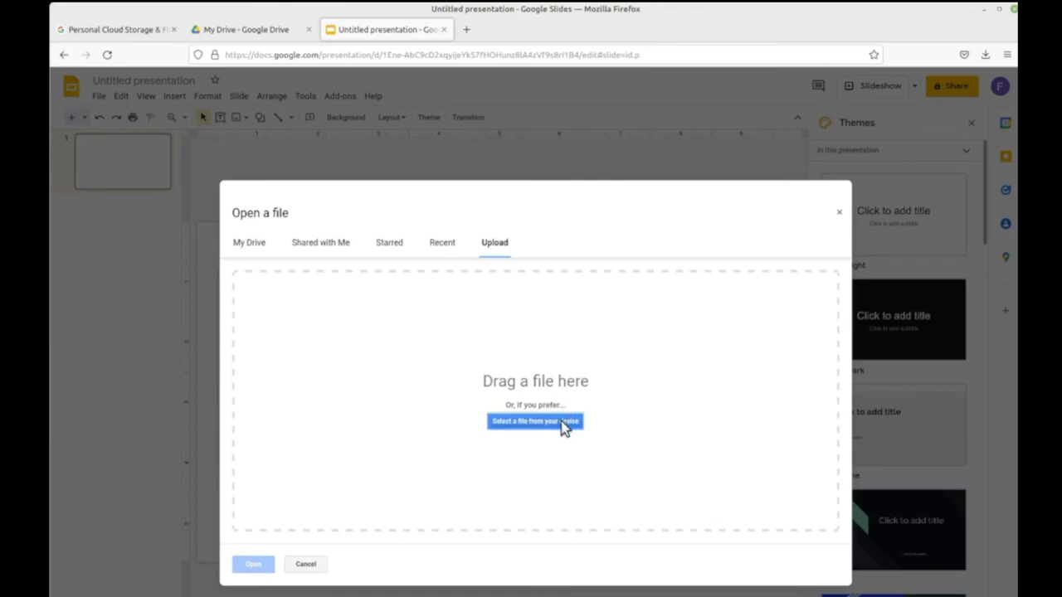
{"action": "left_click", "coordinate": [535, 422]}
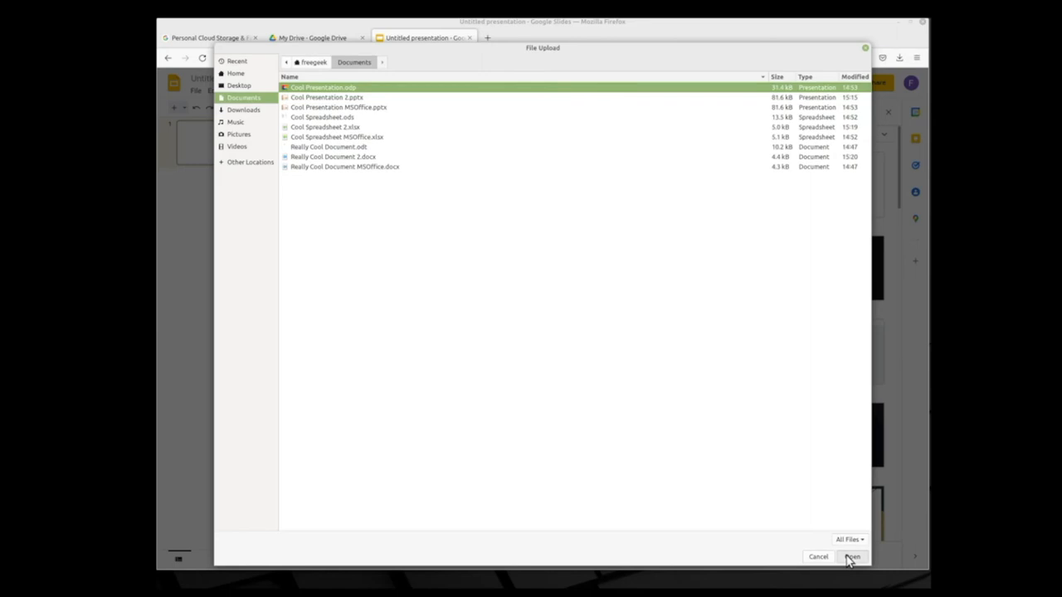
- Upload Cool Presentation.odp to Google Slides, then switch to the Cool Spreadsheet tab
{"action": "left_click", "coordinate": [851, 557]}
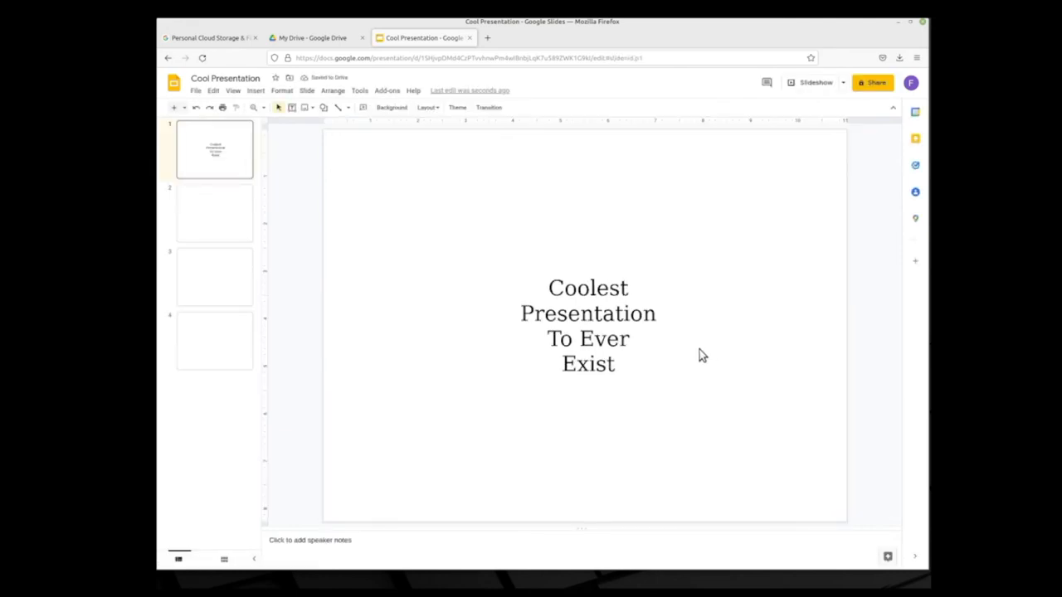
{"action": "mouse_move", "coordinate": [531, 163]}
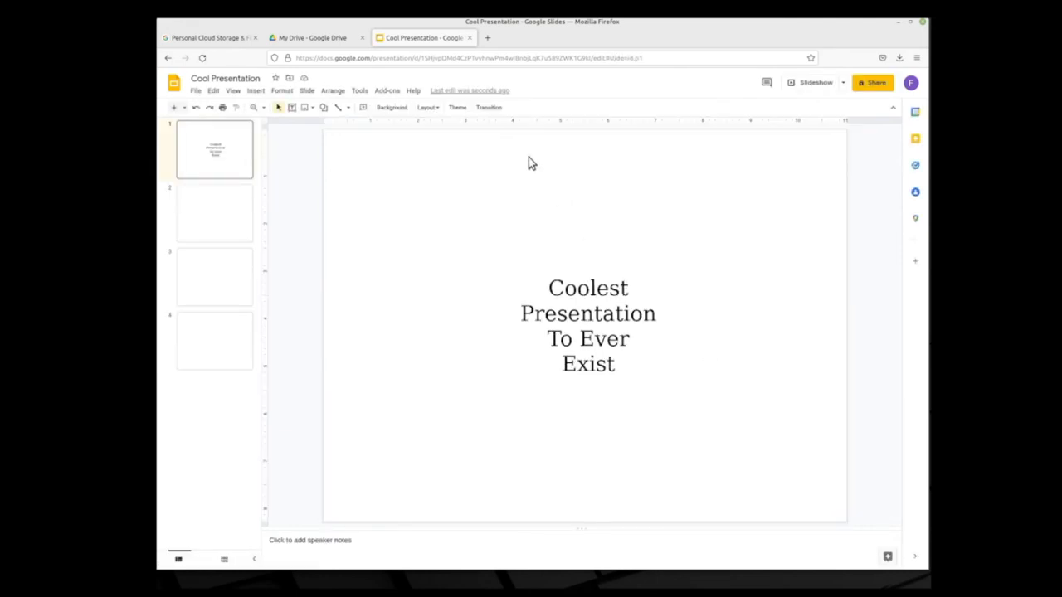
{"action": "left_click", "coordinate": [313, 37]}
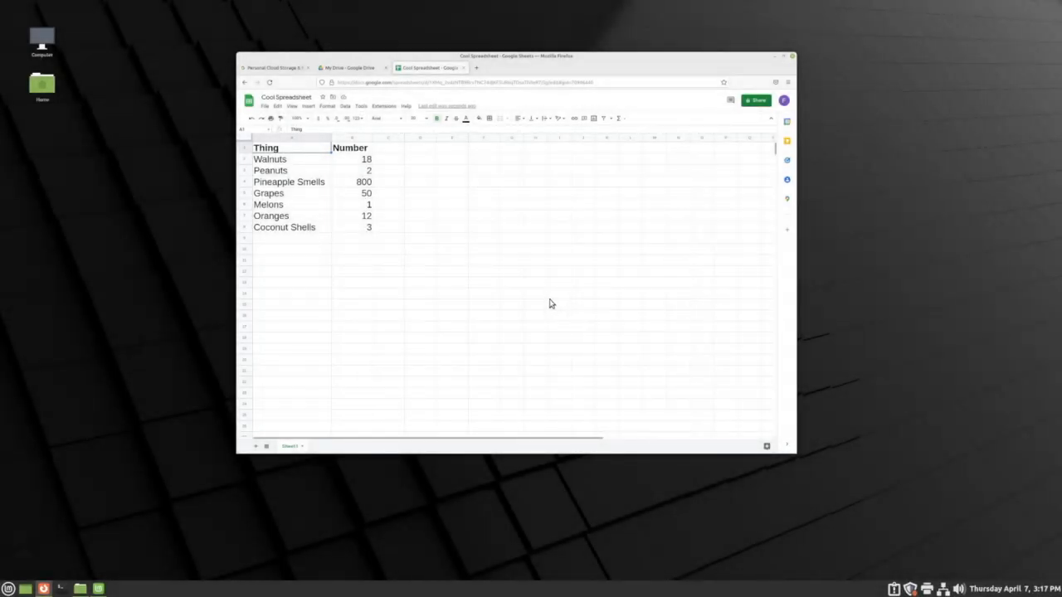
{"action": "mouse_move", "coordinate": [545, 304]}
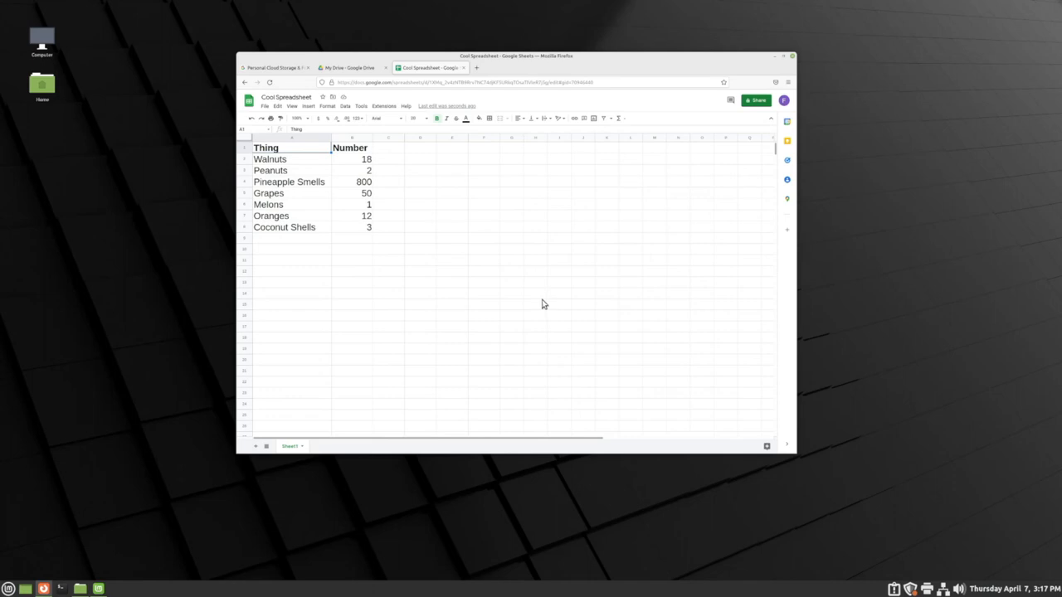
{"action": "mouse_move", "coordinate": [532, 298]}
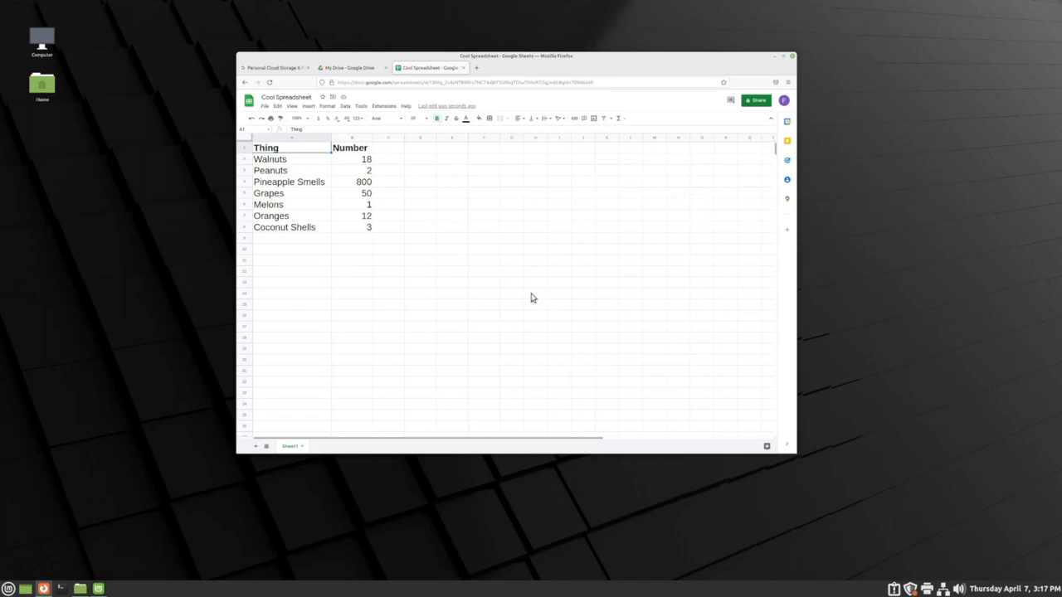
{"action": "left_click", "coordinate": [783, 55]}
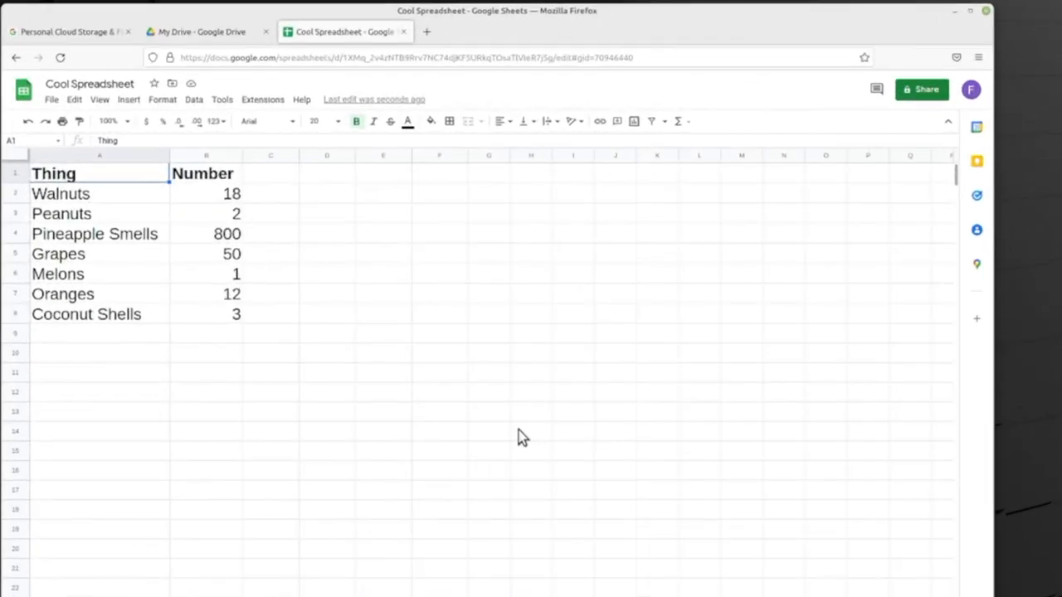
{"action": "mouse_move", "coordinate": [500, 423]}
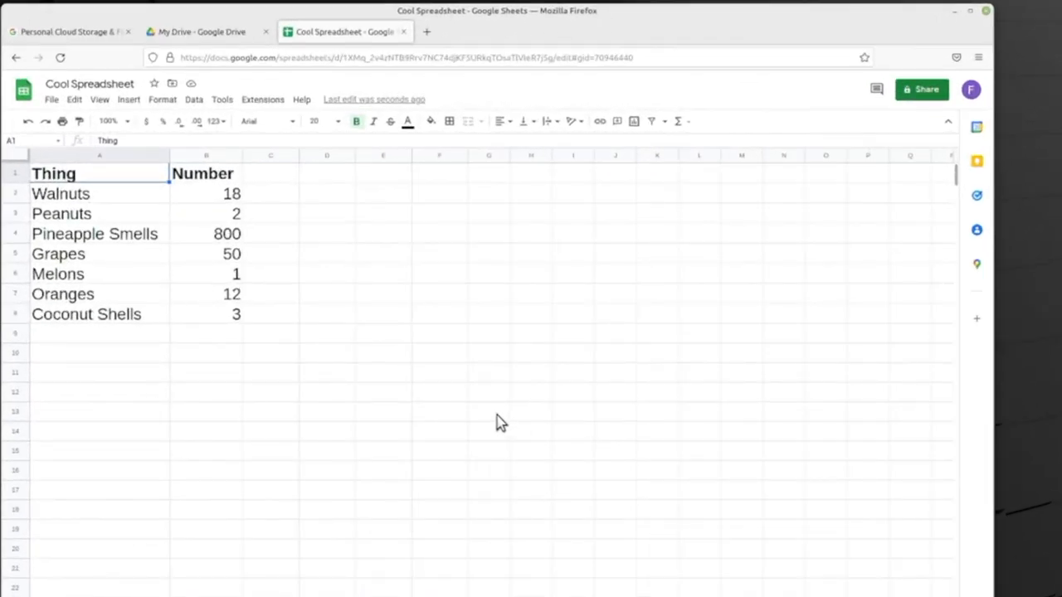
- Open the File menu for Cool Spreadsheet to reach the download formats
{"action": "left_click", "coordinate": [51, 99]}
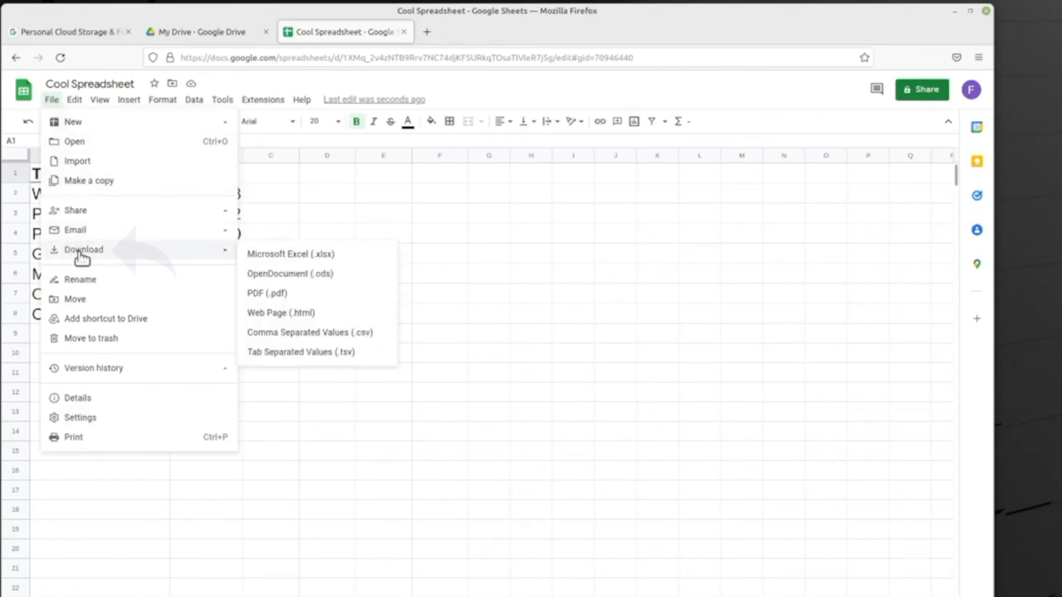
{"action": "mouse_move", "coordinate": [208, 262]}
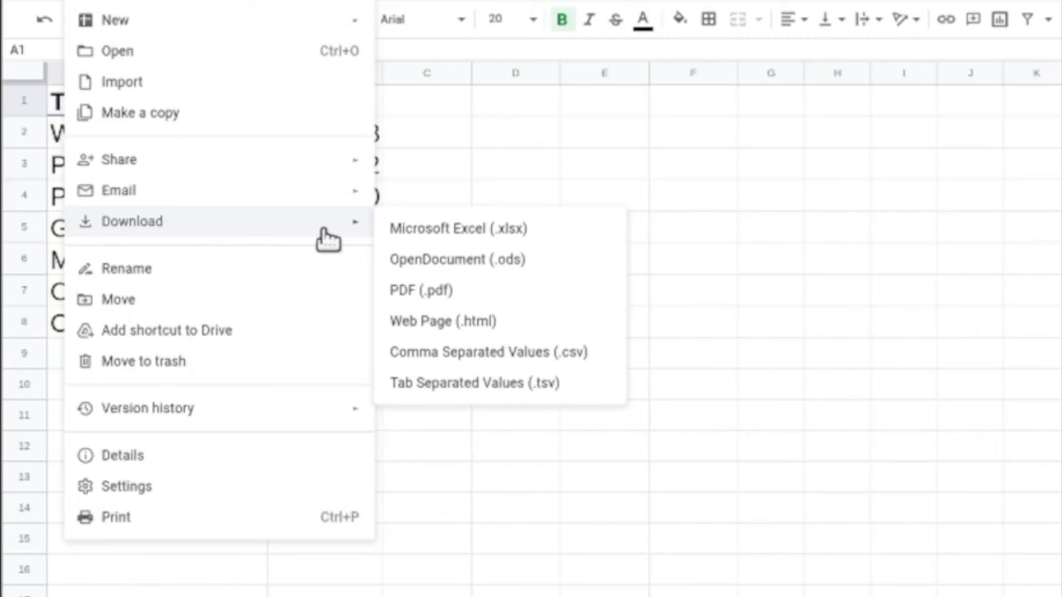
{"action": "mouse_move", "coordinate": [591, 248]}
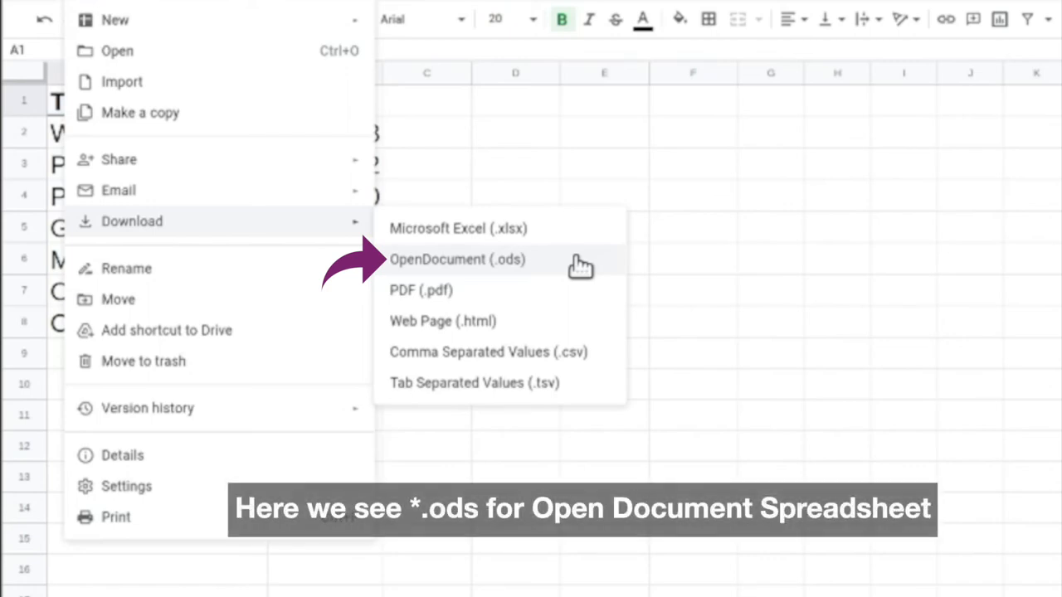
{"action": "mouse_move", "coordinate": [580, 249]}
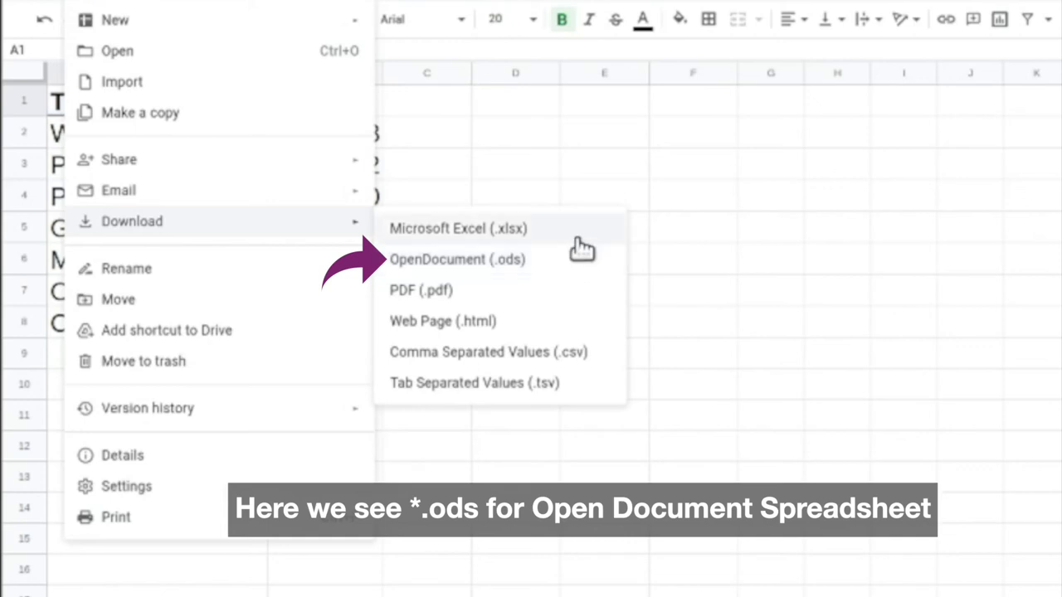
{"action": "mouse_move", "coordinate": [590, 241]}
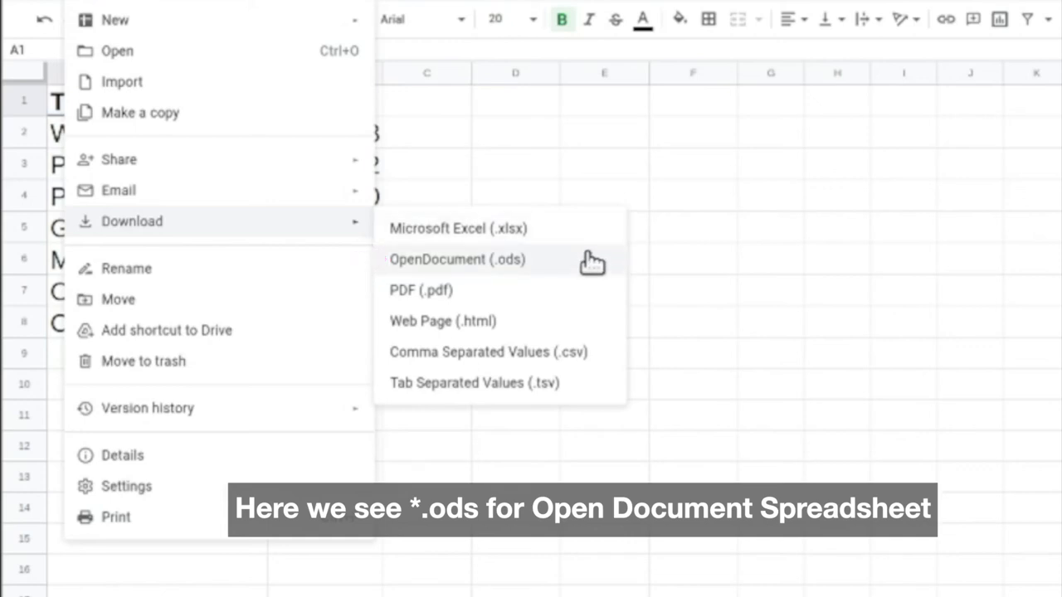
{"action": "mouse_move", "coordinate": [586, 240]}
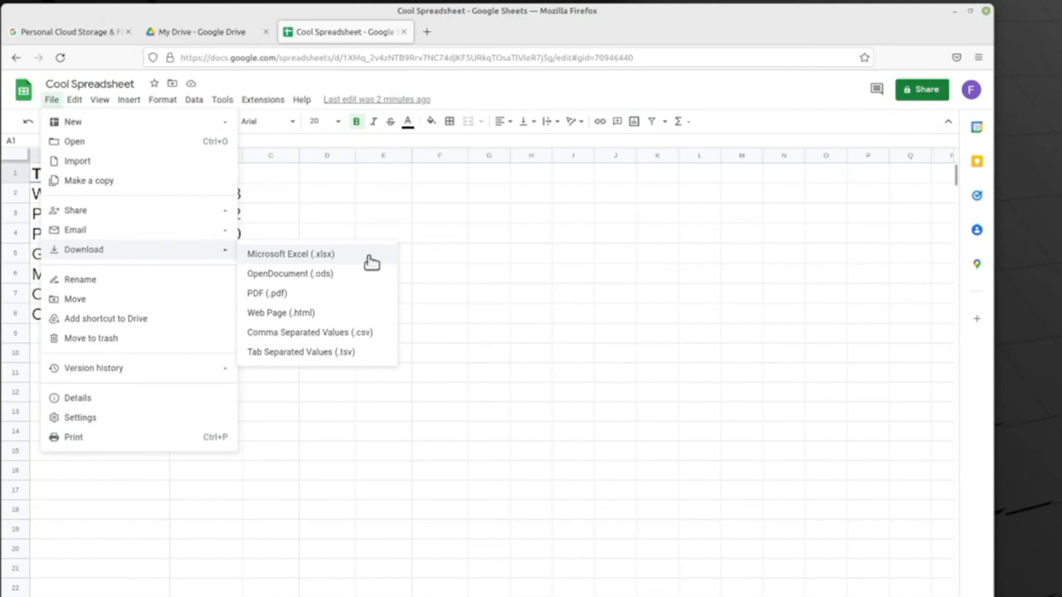
- Download Cool Spreadsheet as Microsoft Excel (.xlsx), choosing Save File in Firefox
{"action": "left_click", "coordinate": [290, 254]}
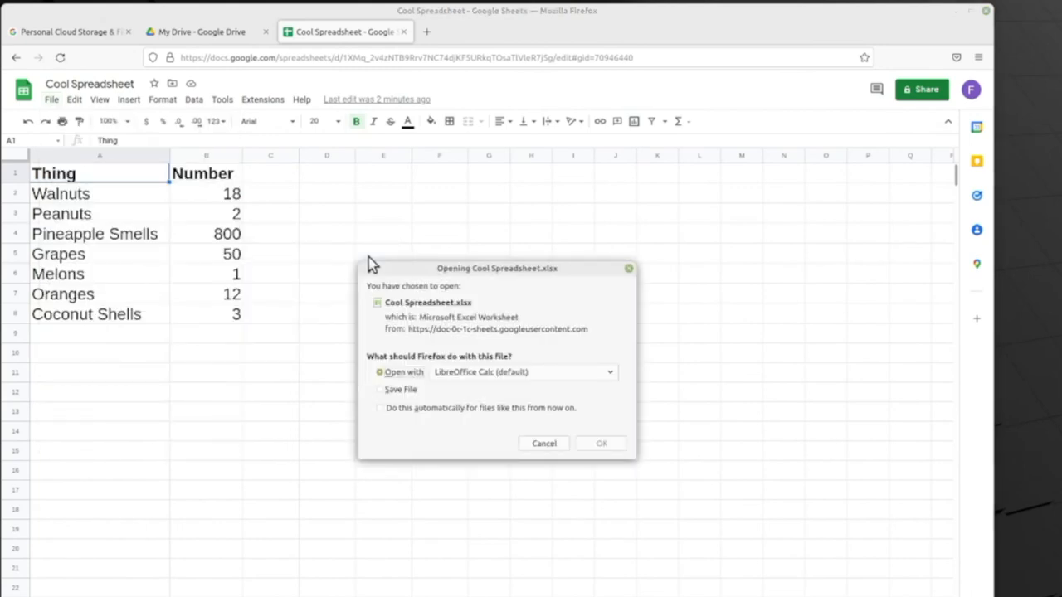
{"action": "mouse_move", "coordinate": [435, 282]}
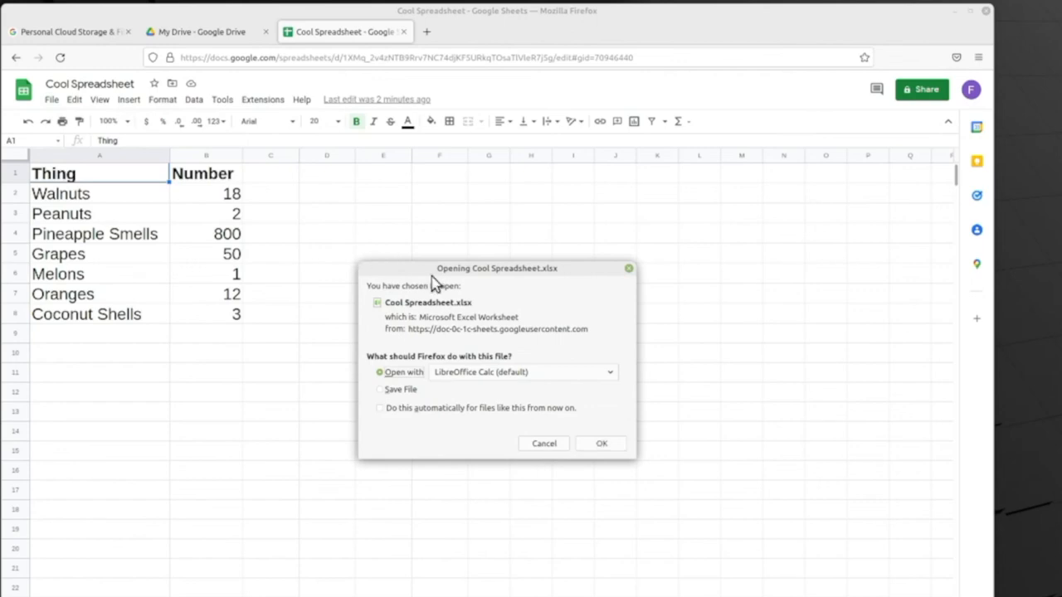
{"action": "mouse_move", "coordinate": [407, 396]}
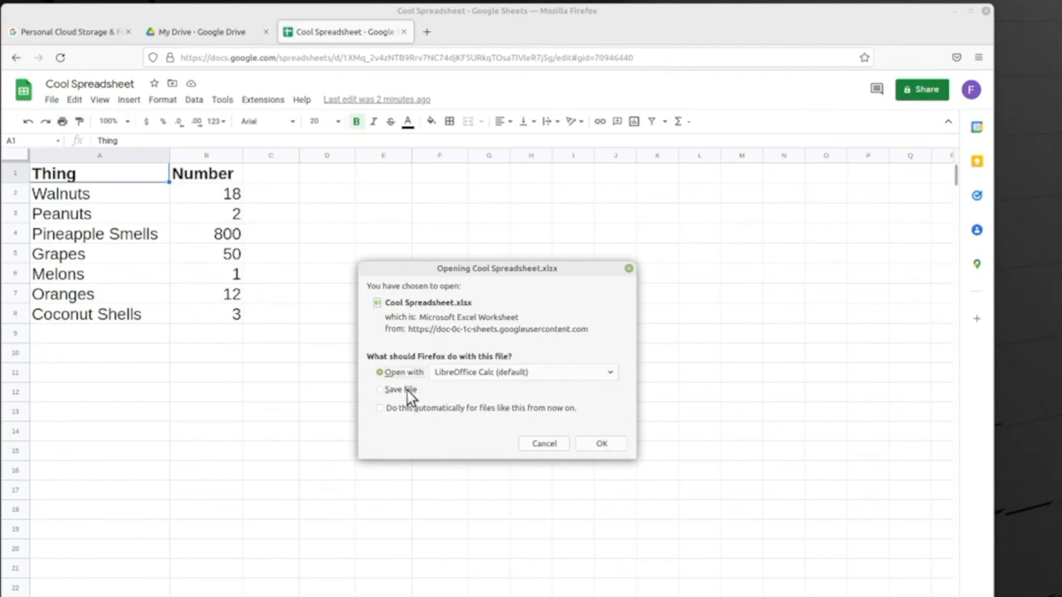
{"action": "left_click", "coordinate": [379, 389]}
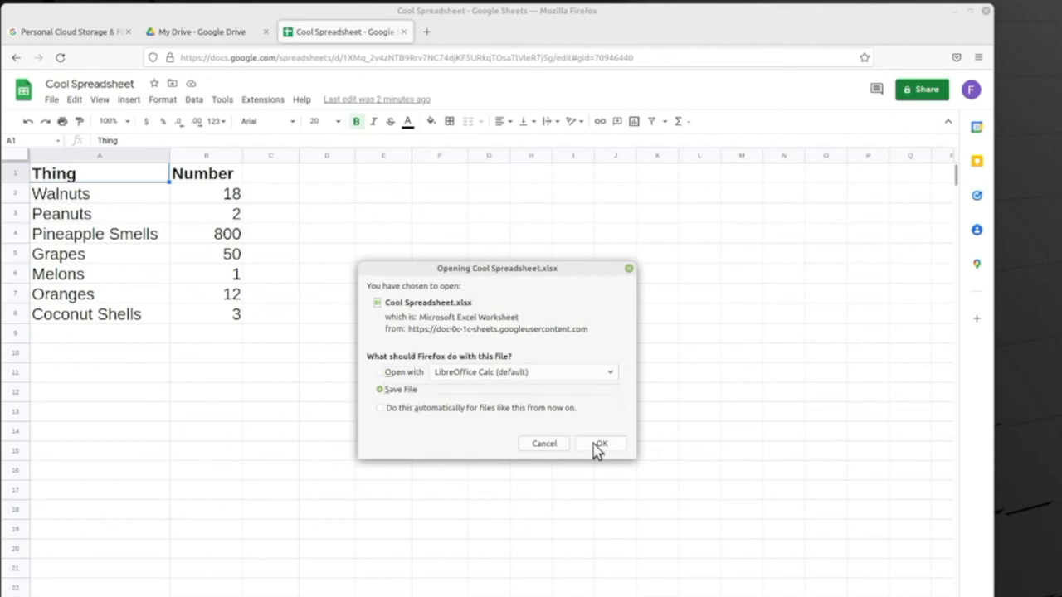
{"action": "left_click", "coordinate": [600, 443]}
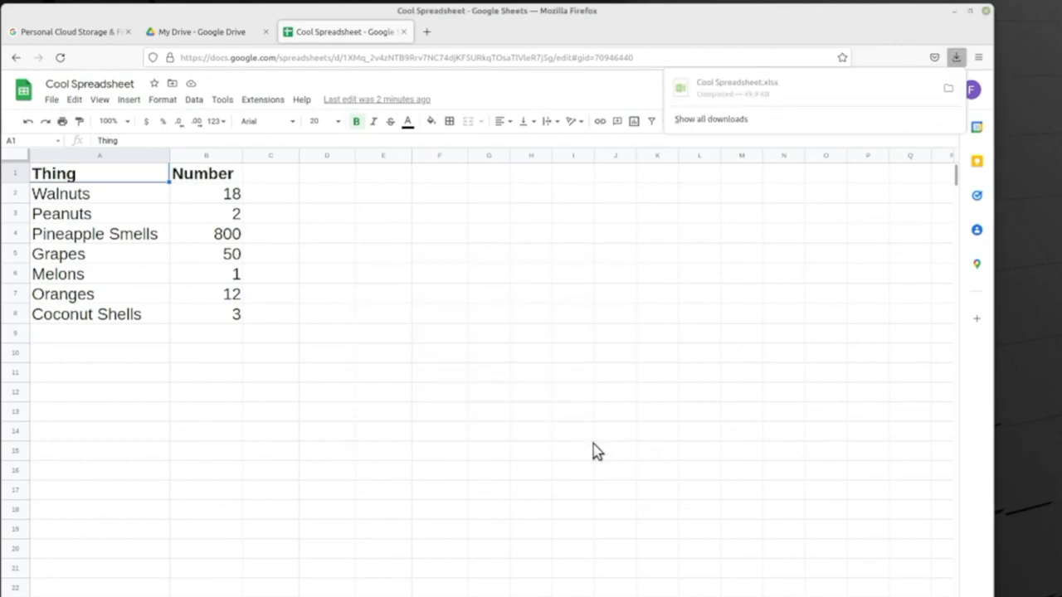
{"action": "mouse_move", "coordinate": [589, 441]}
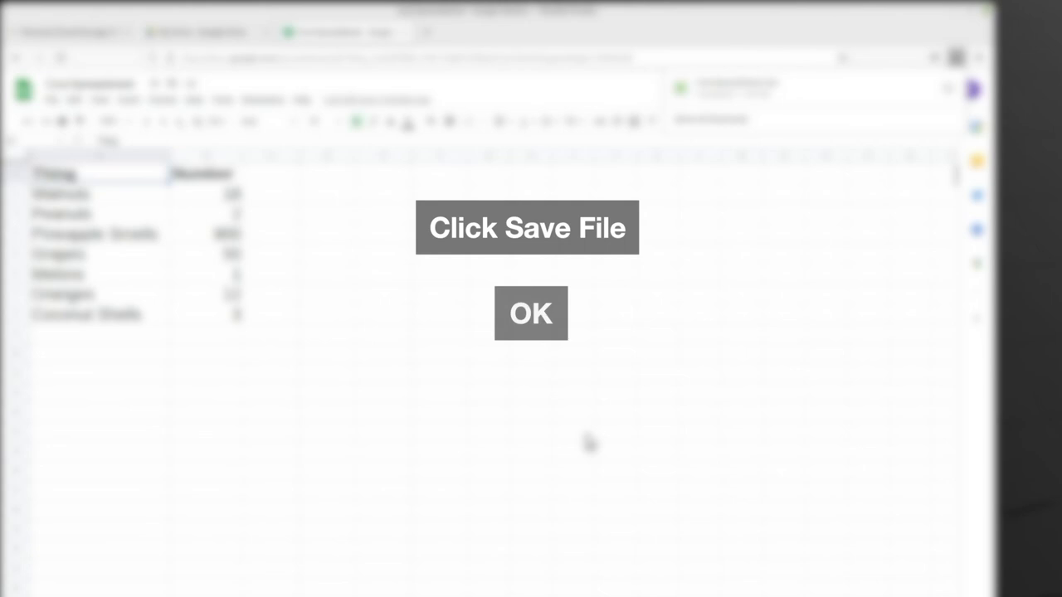
{"action": "left_click", "coordinate": [529, 313]}
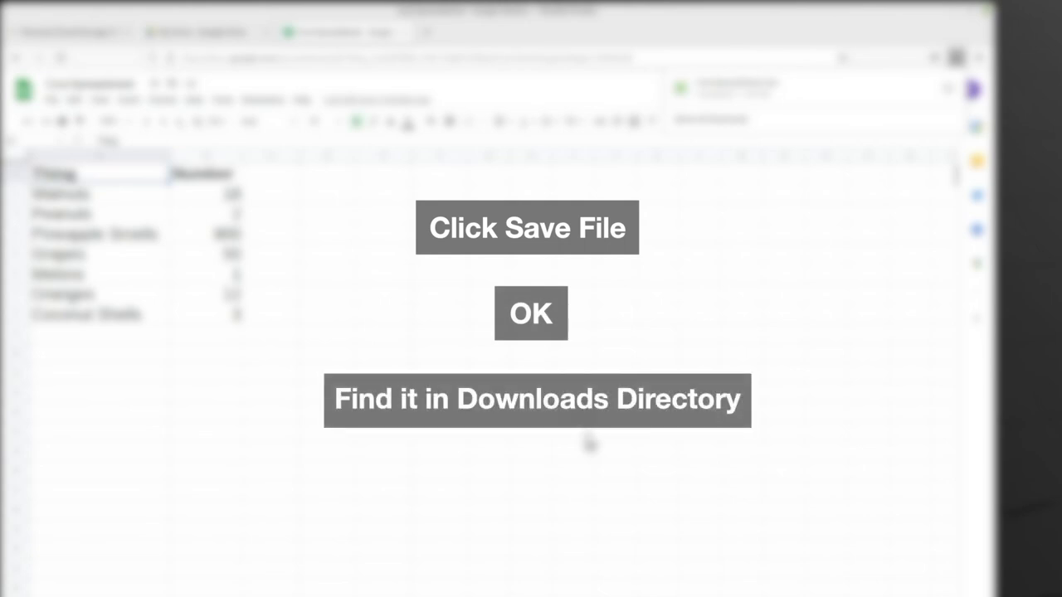